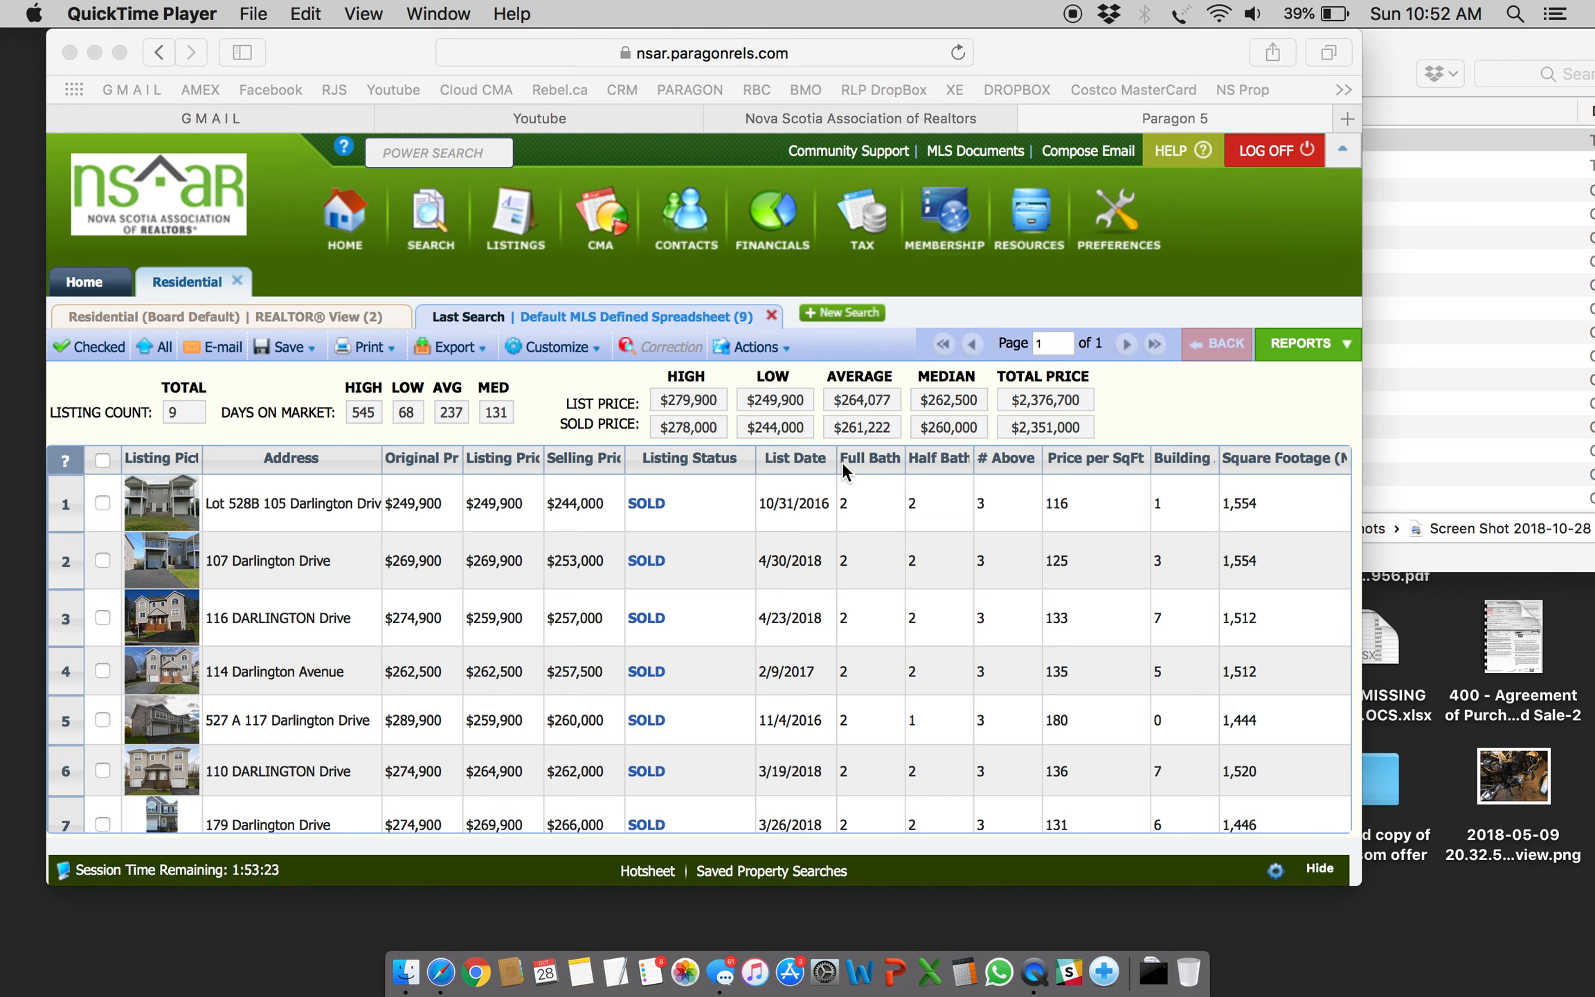
pyautogui.moveTo(843, 527)
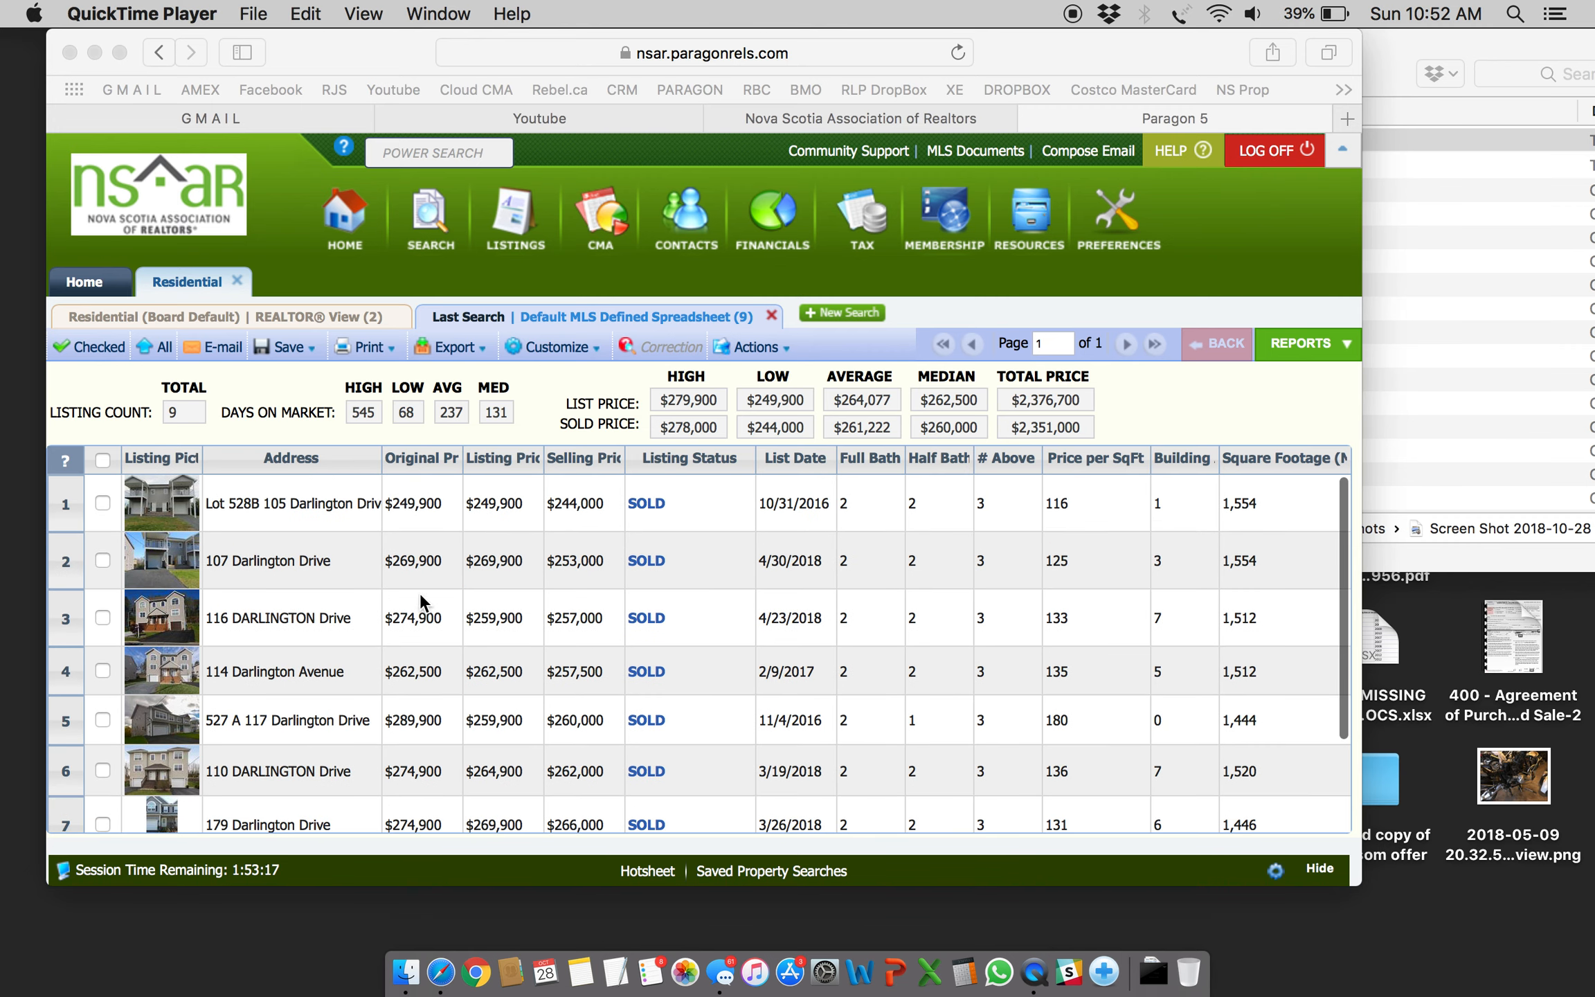
pyautogui.moveTo(386, 583)
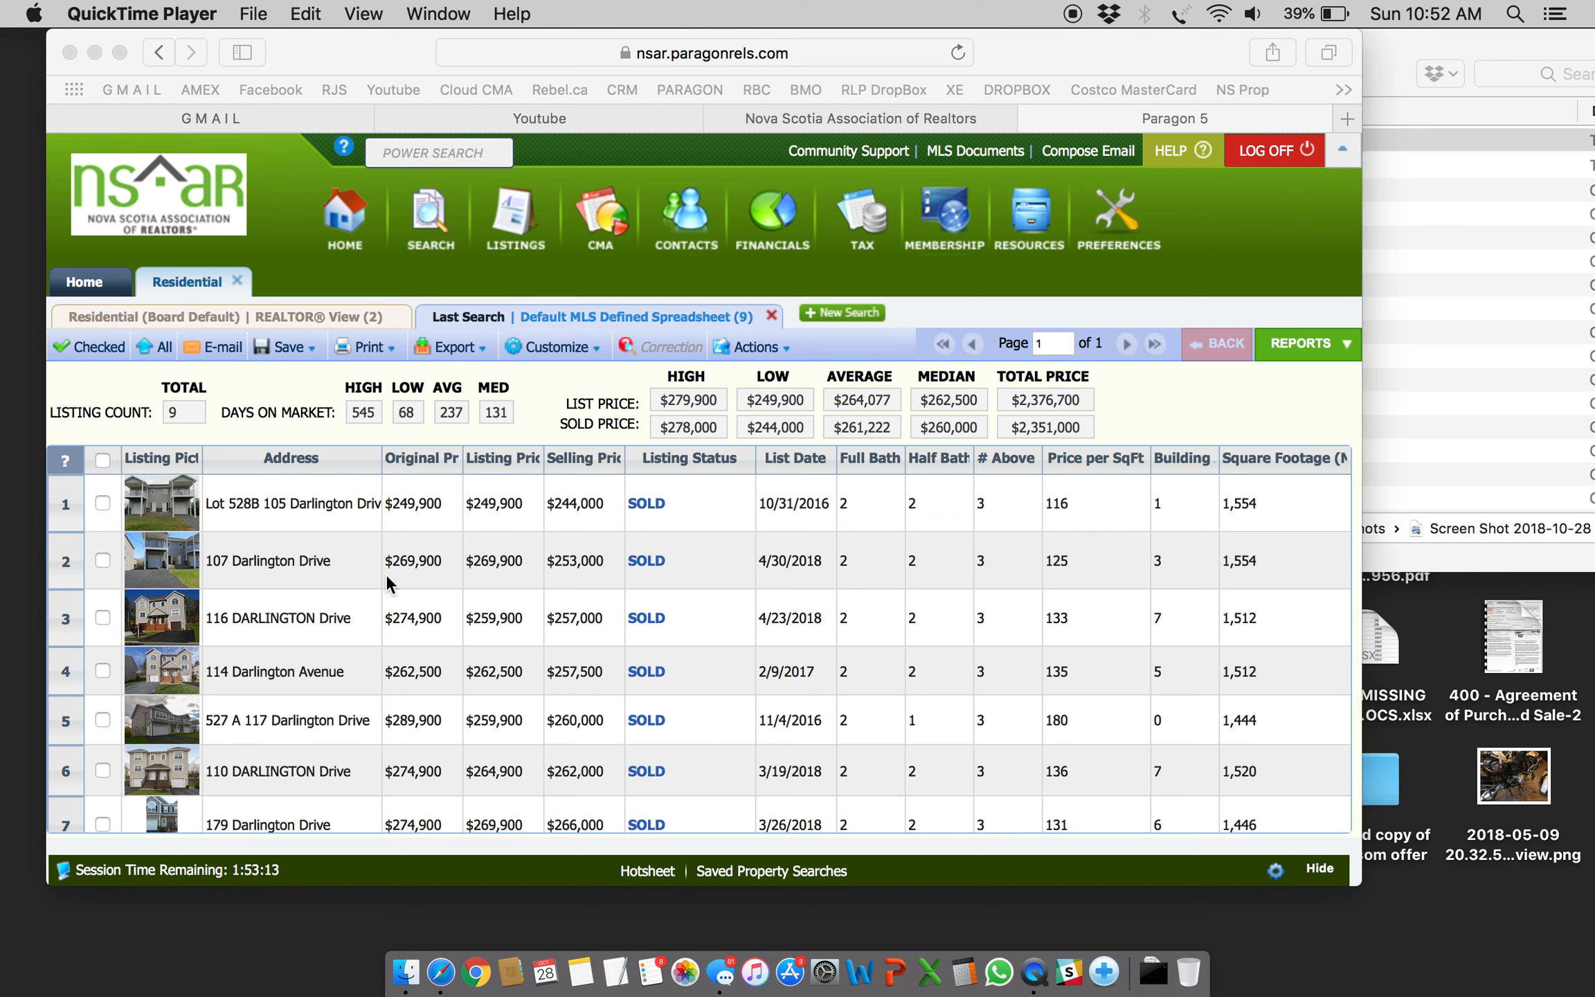
pyautogui.moveTo(403, 515)
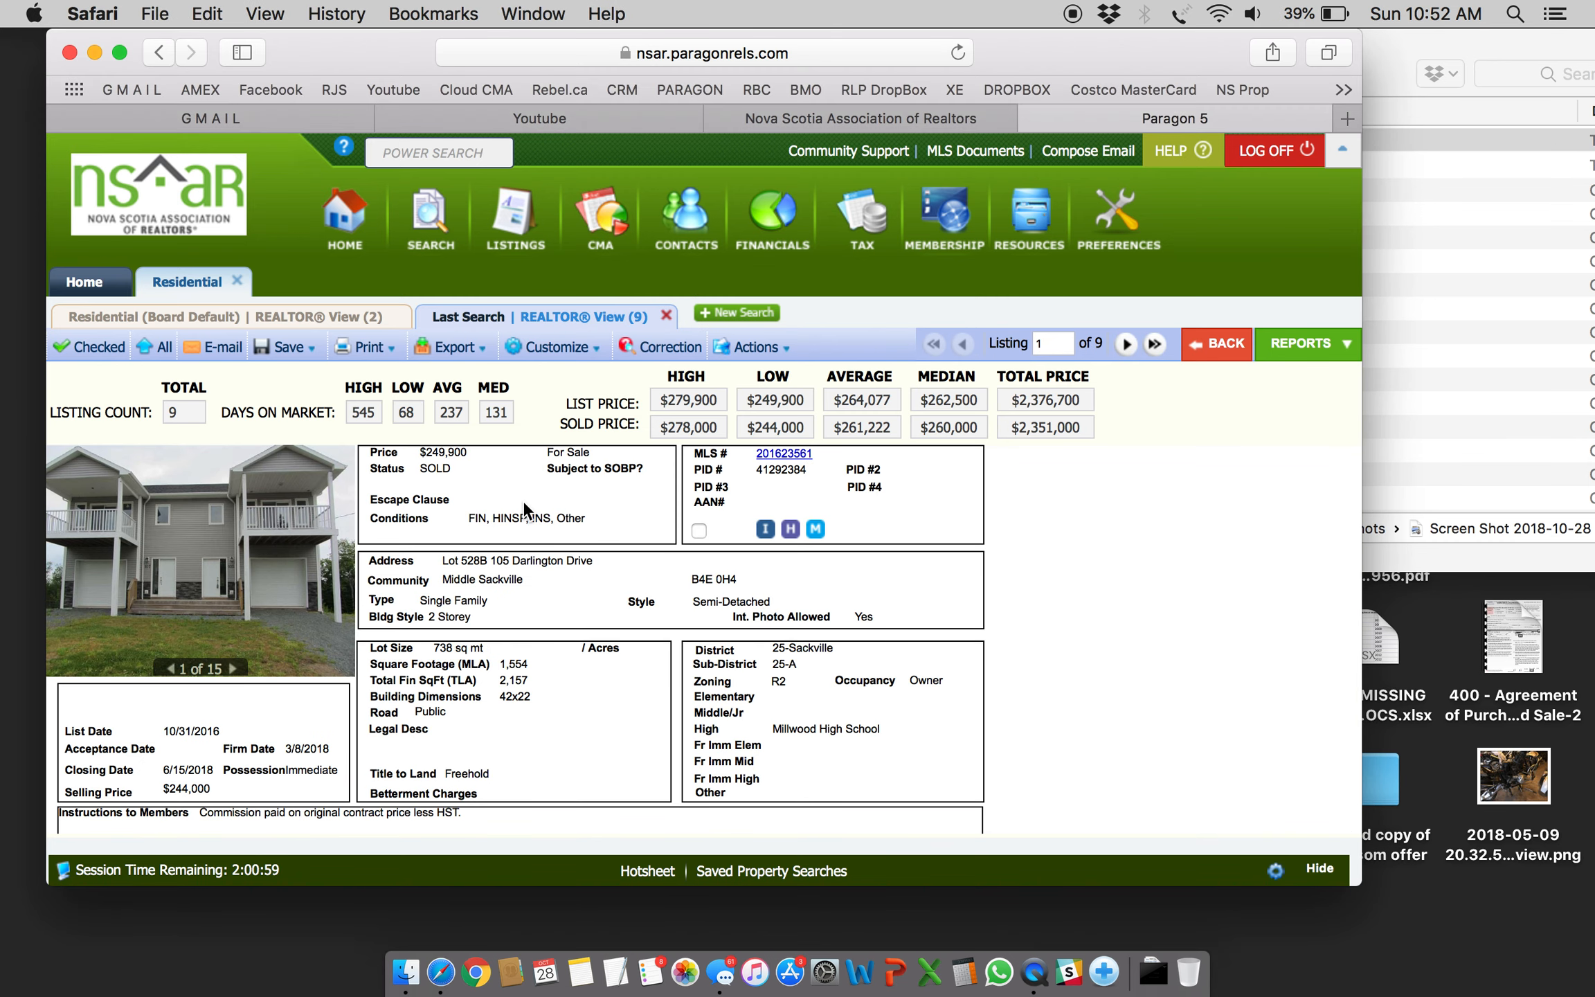
# - Start printing the Lot 528B 105 Darlington Drive detail page, then cancel the system print dialog
pyautogui.click(364, 346)
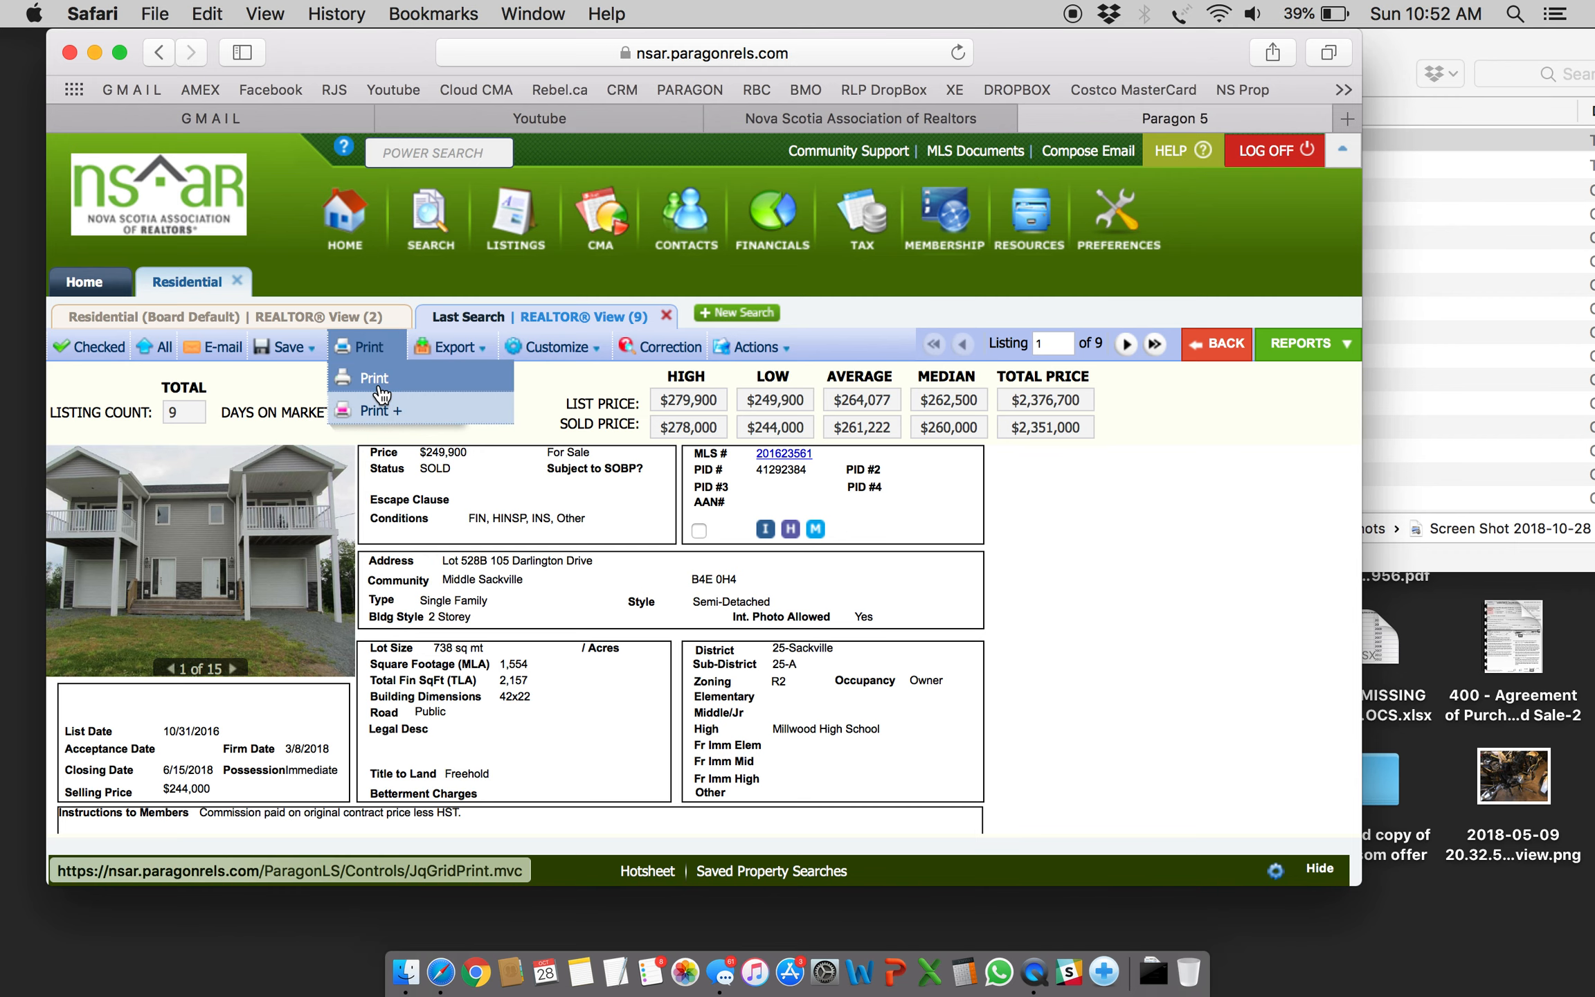
pyautogui.click(375, 375)
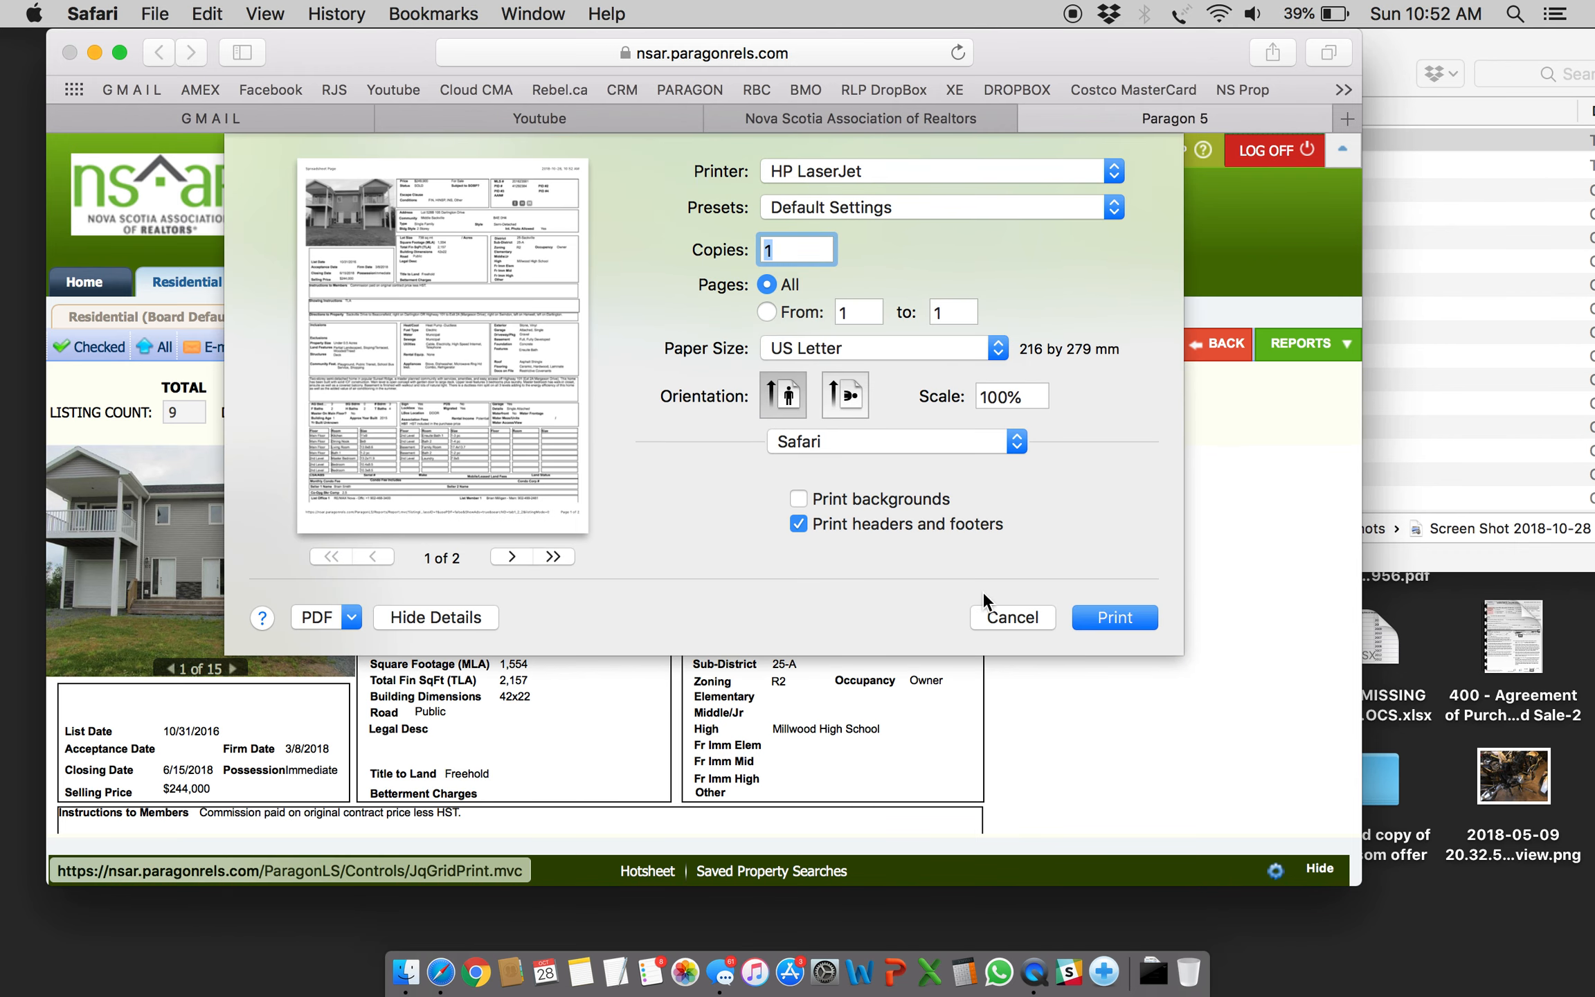
pyautogui.click(1011, 618)
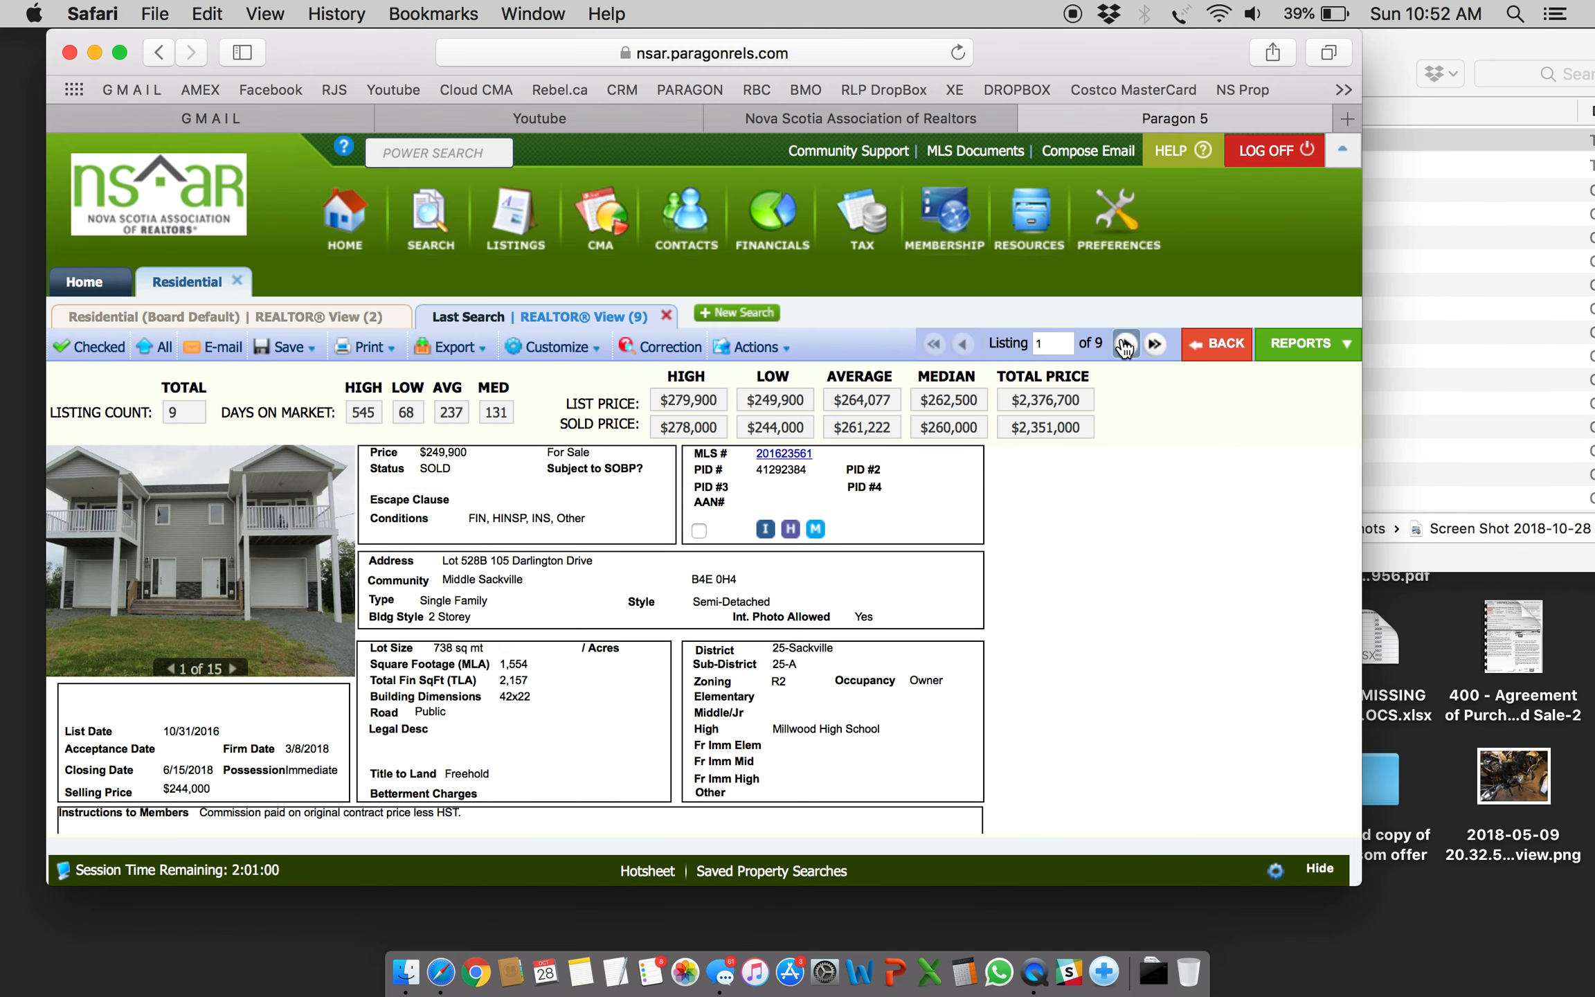
# - Page forward through the results and mark 114 Darlington Avenue as selected
pyautogui.click(1125, 344)
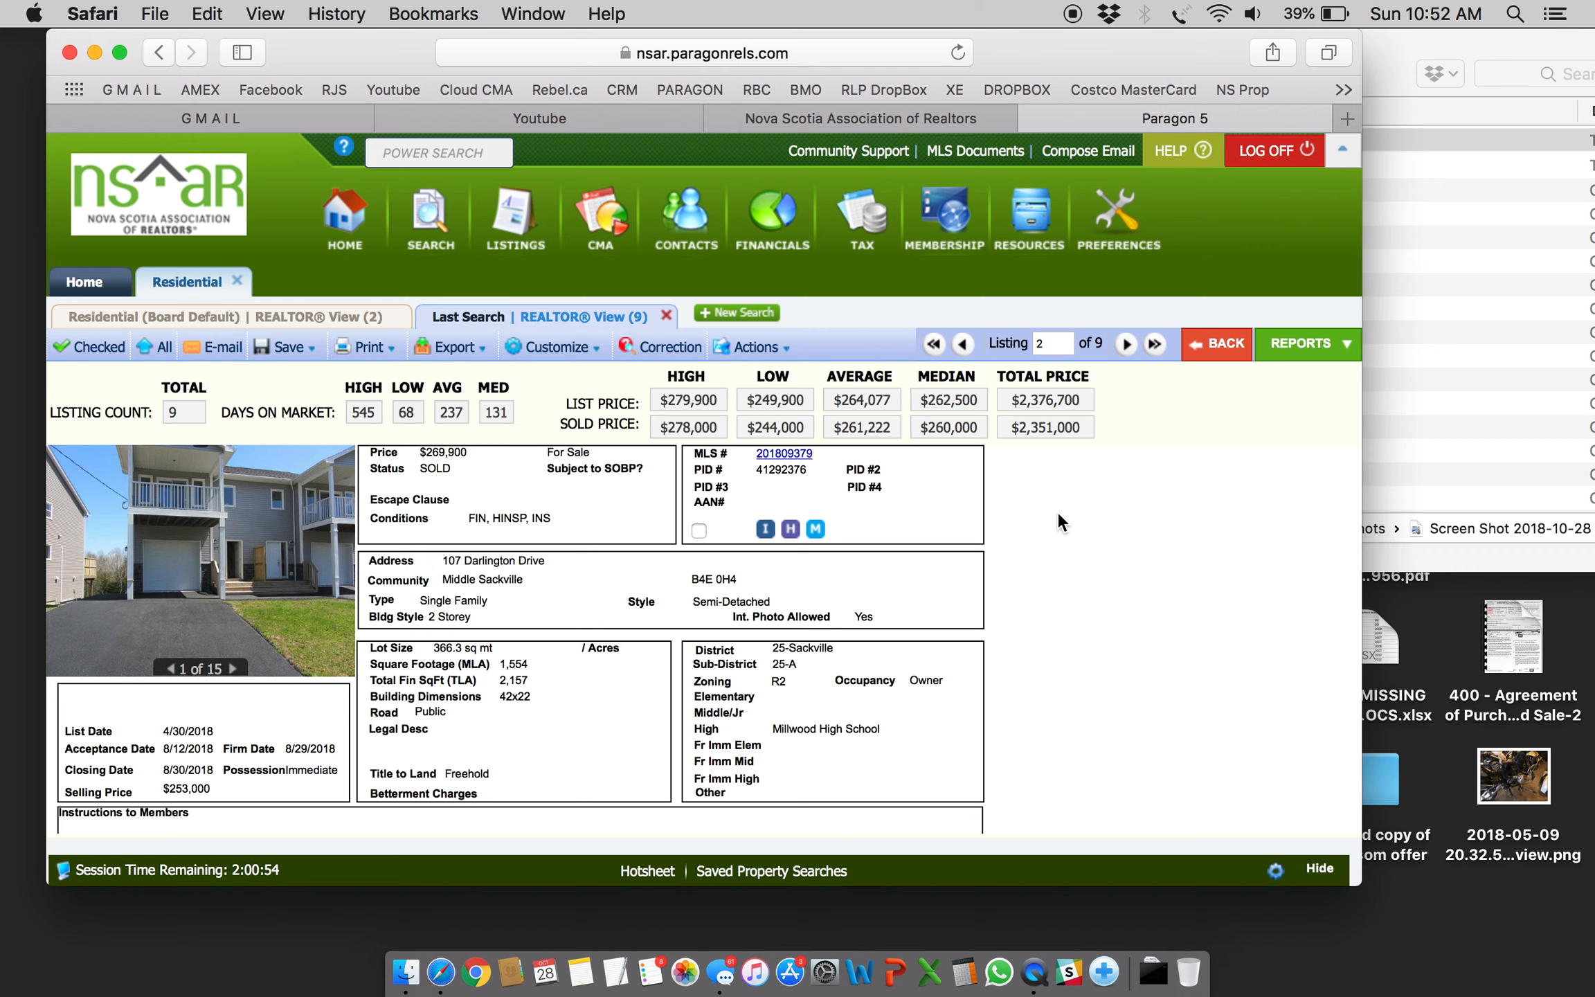
pyautogui.moveTo(698, 559)
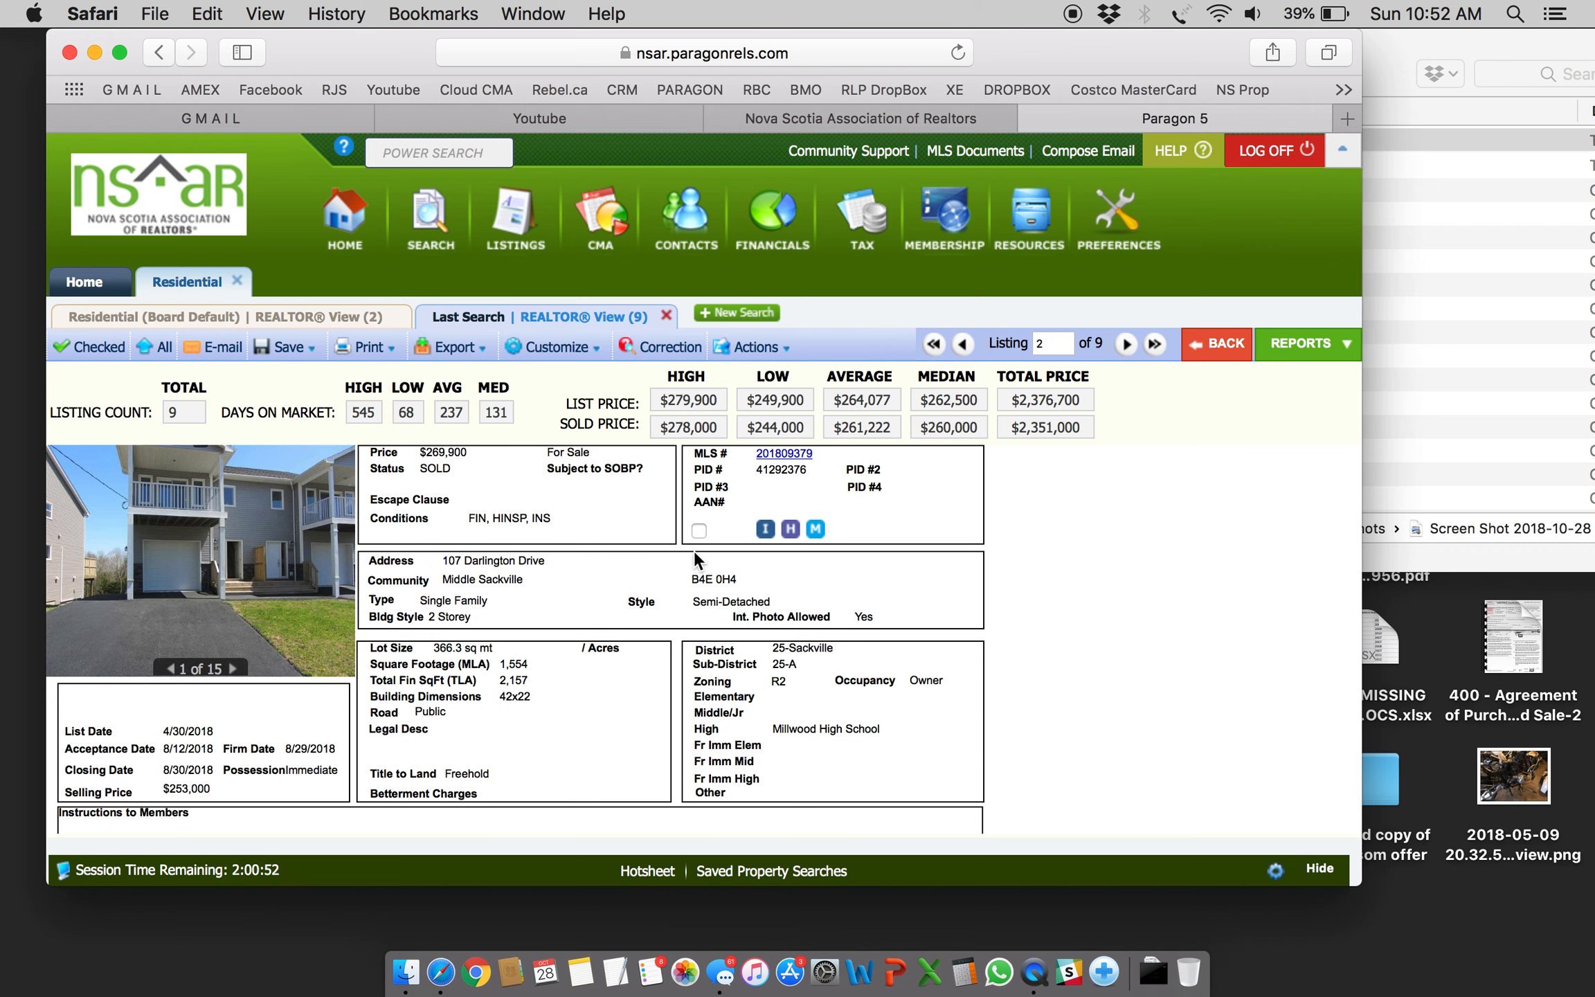
pyautogui.moveTo(720, 567)
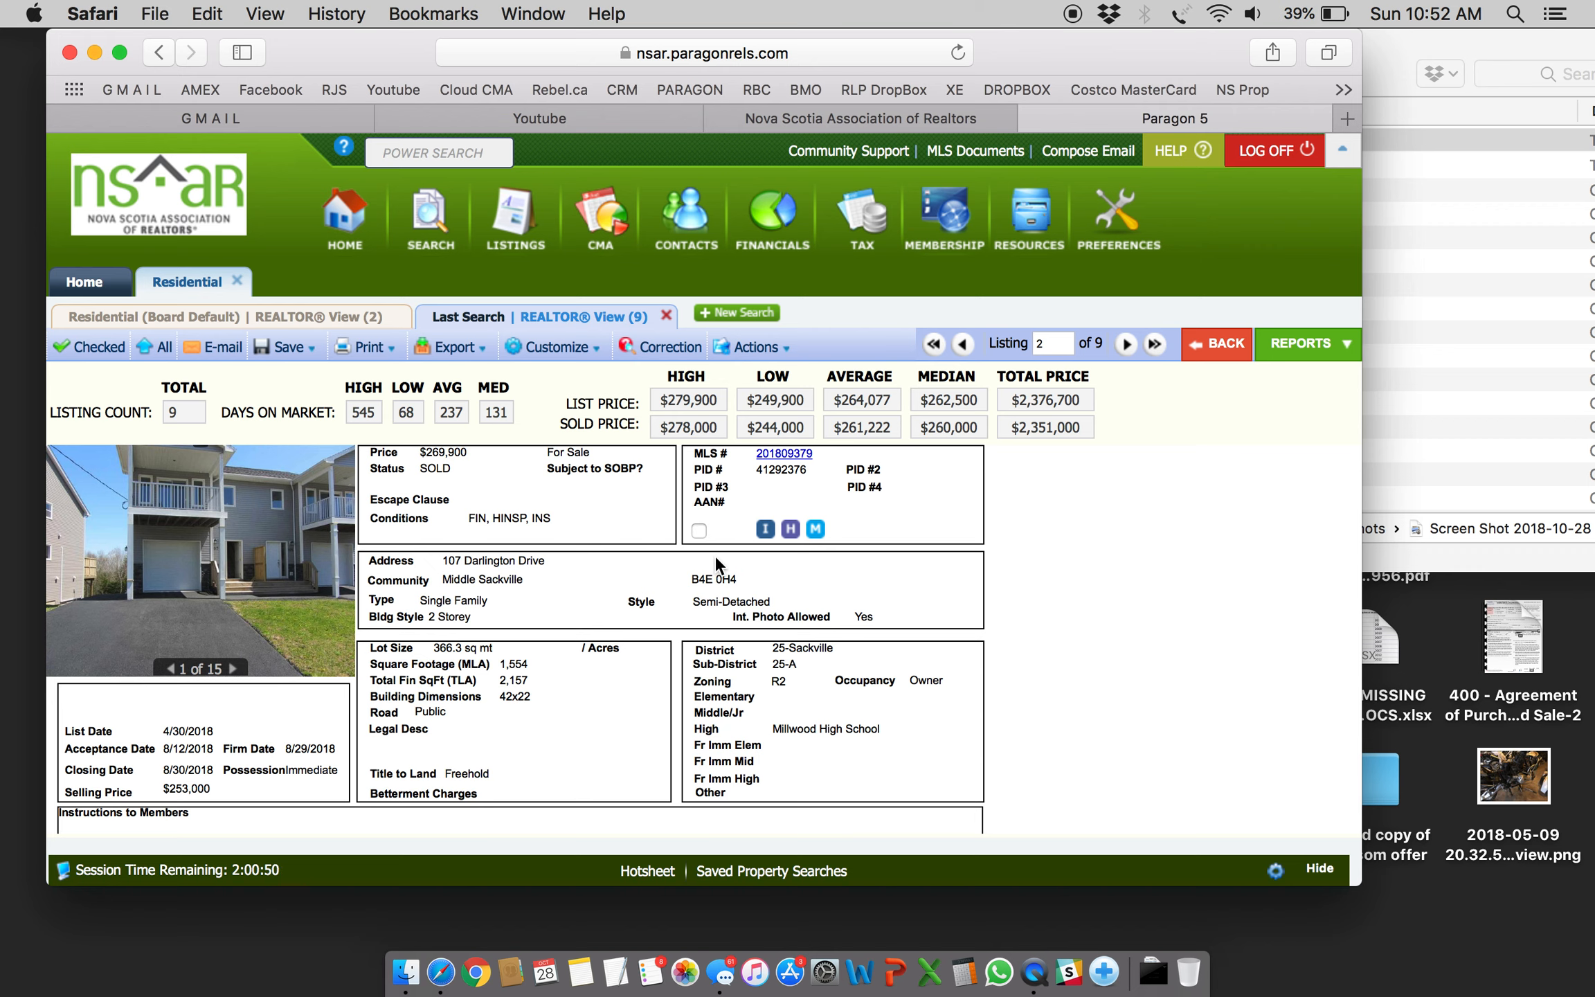
pyautogui.moveTo(965, 394)
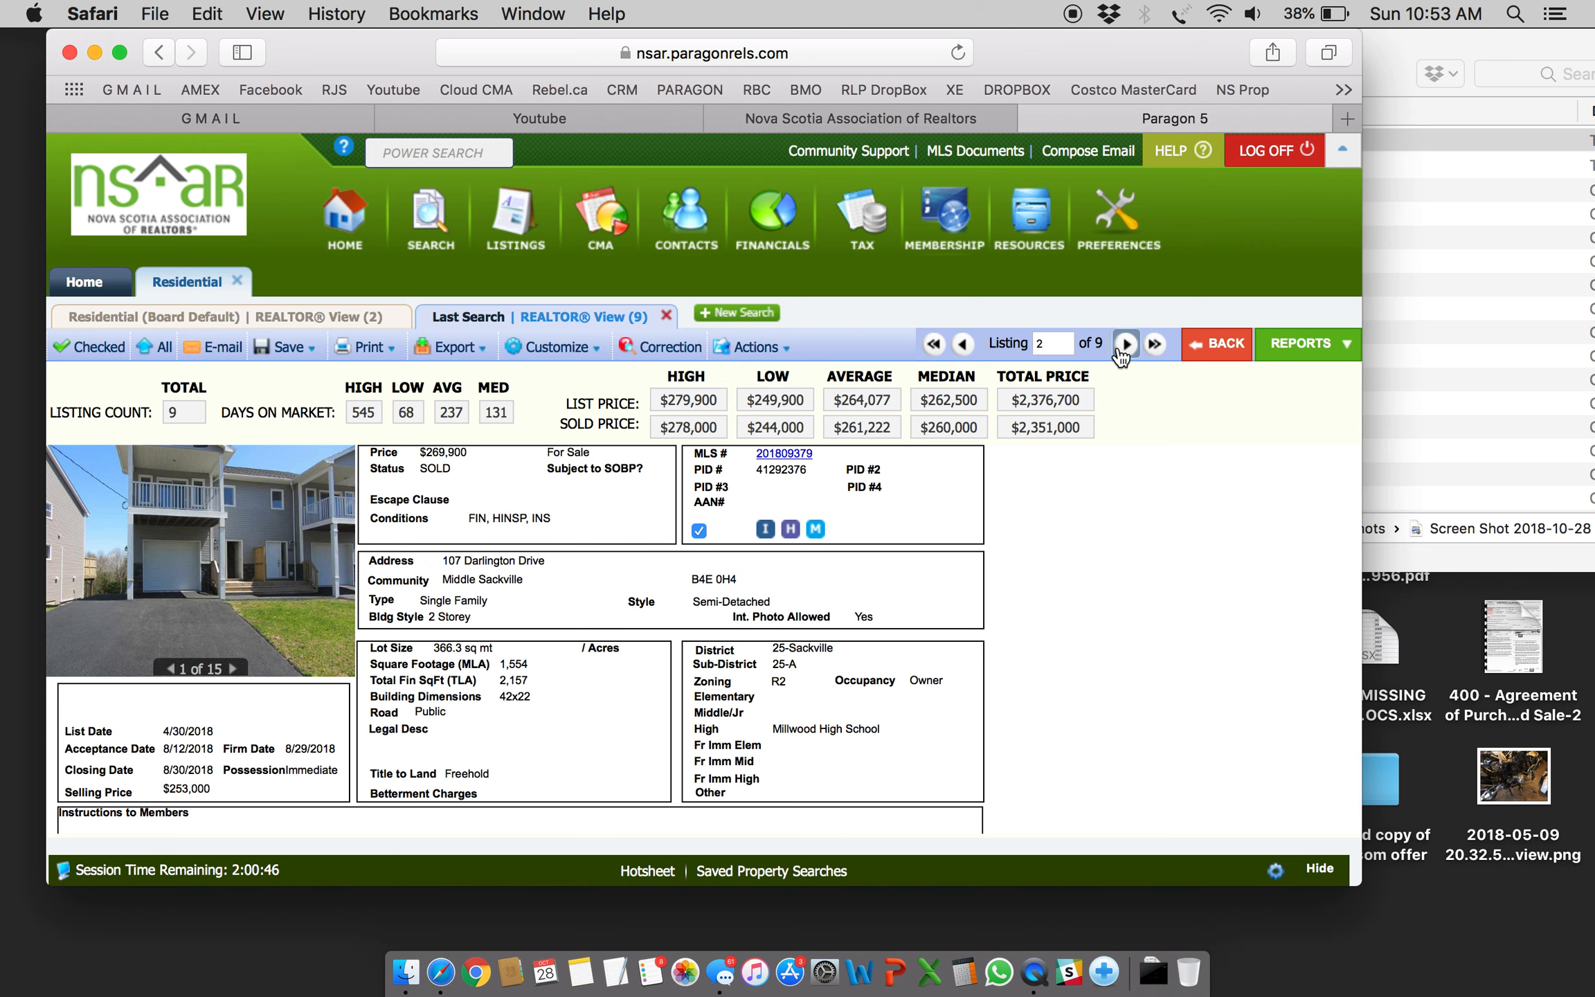
pyautogui.click(1127, 345)
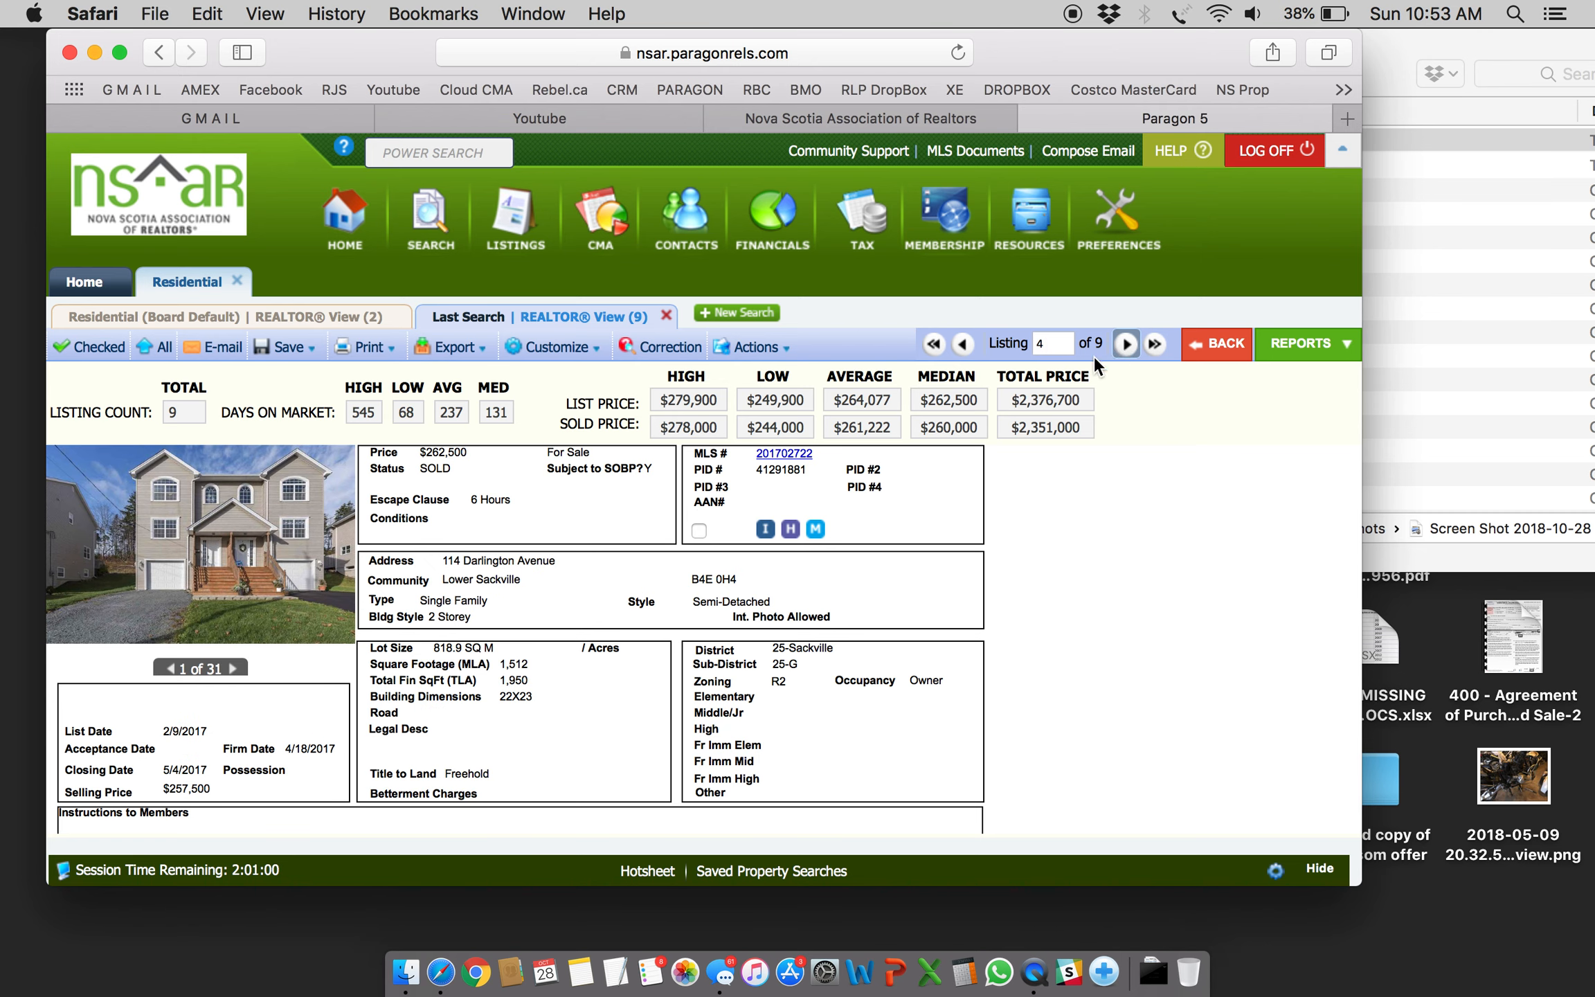
pyautogui.click(698, 529)
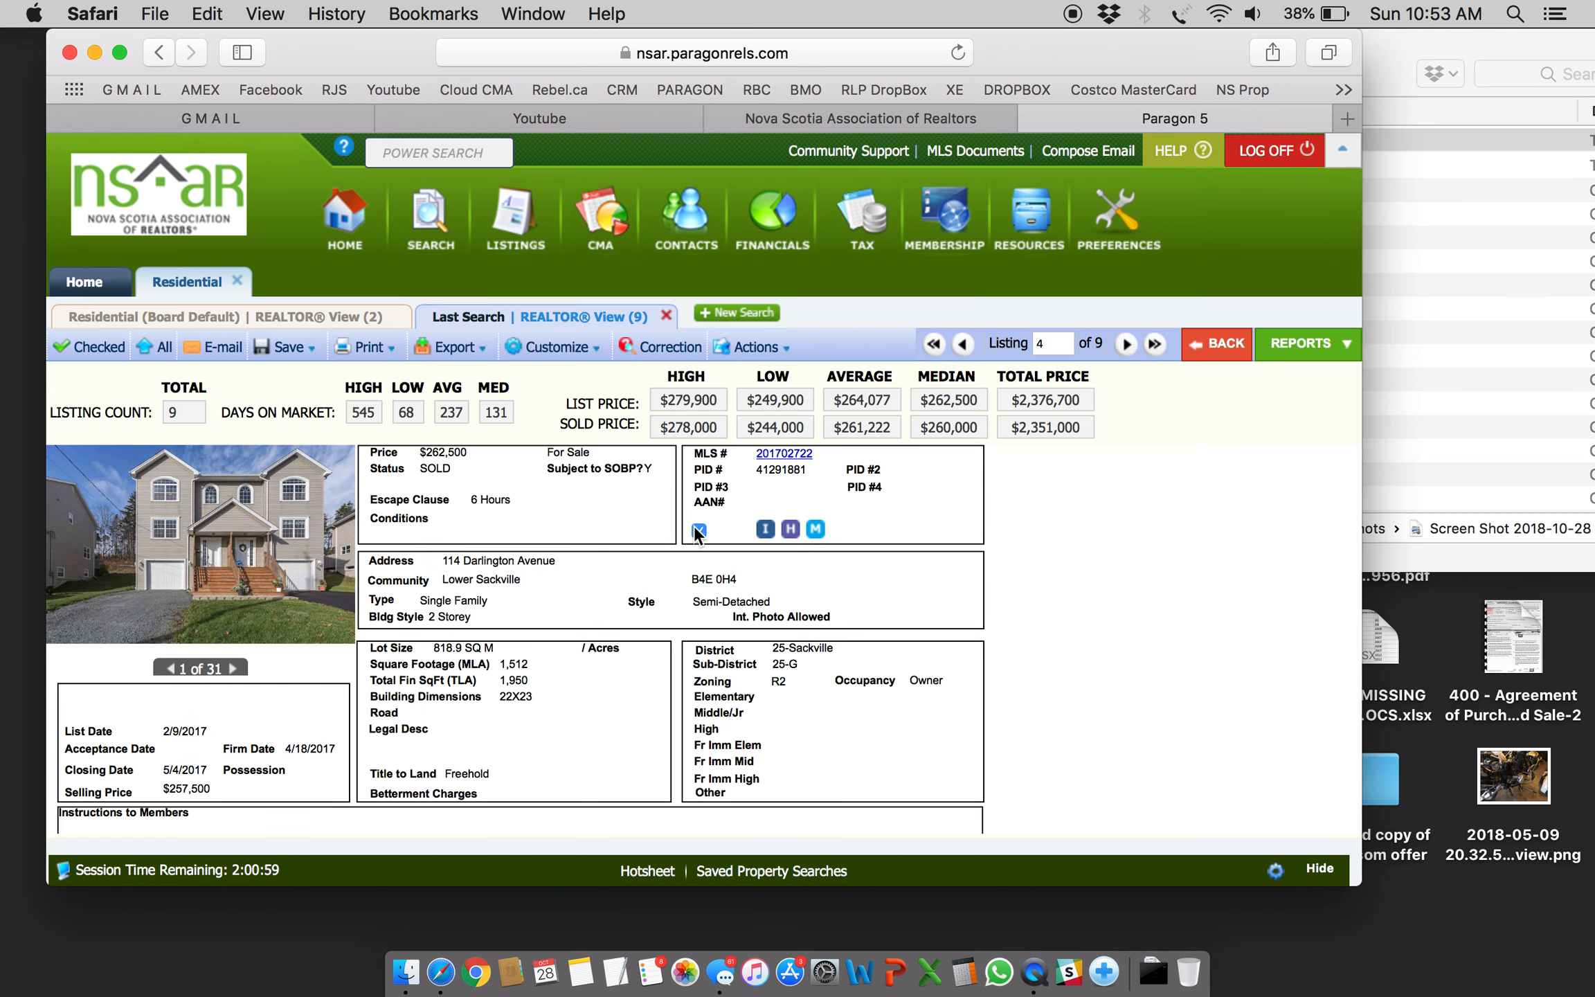
pyautogui.click(1125, 344)
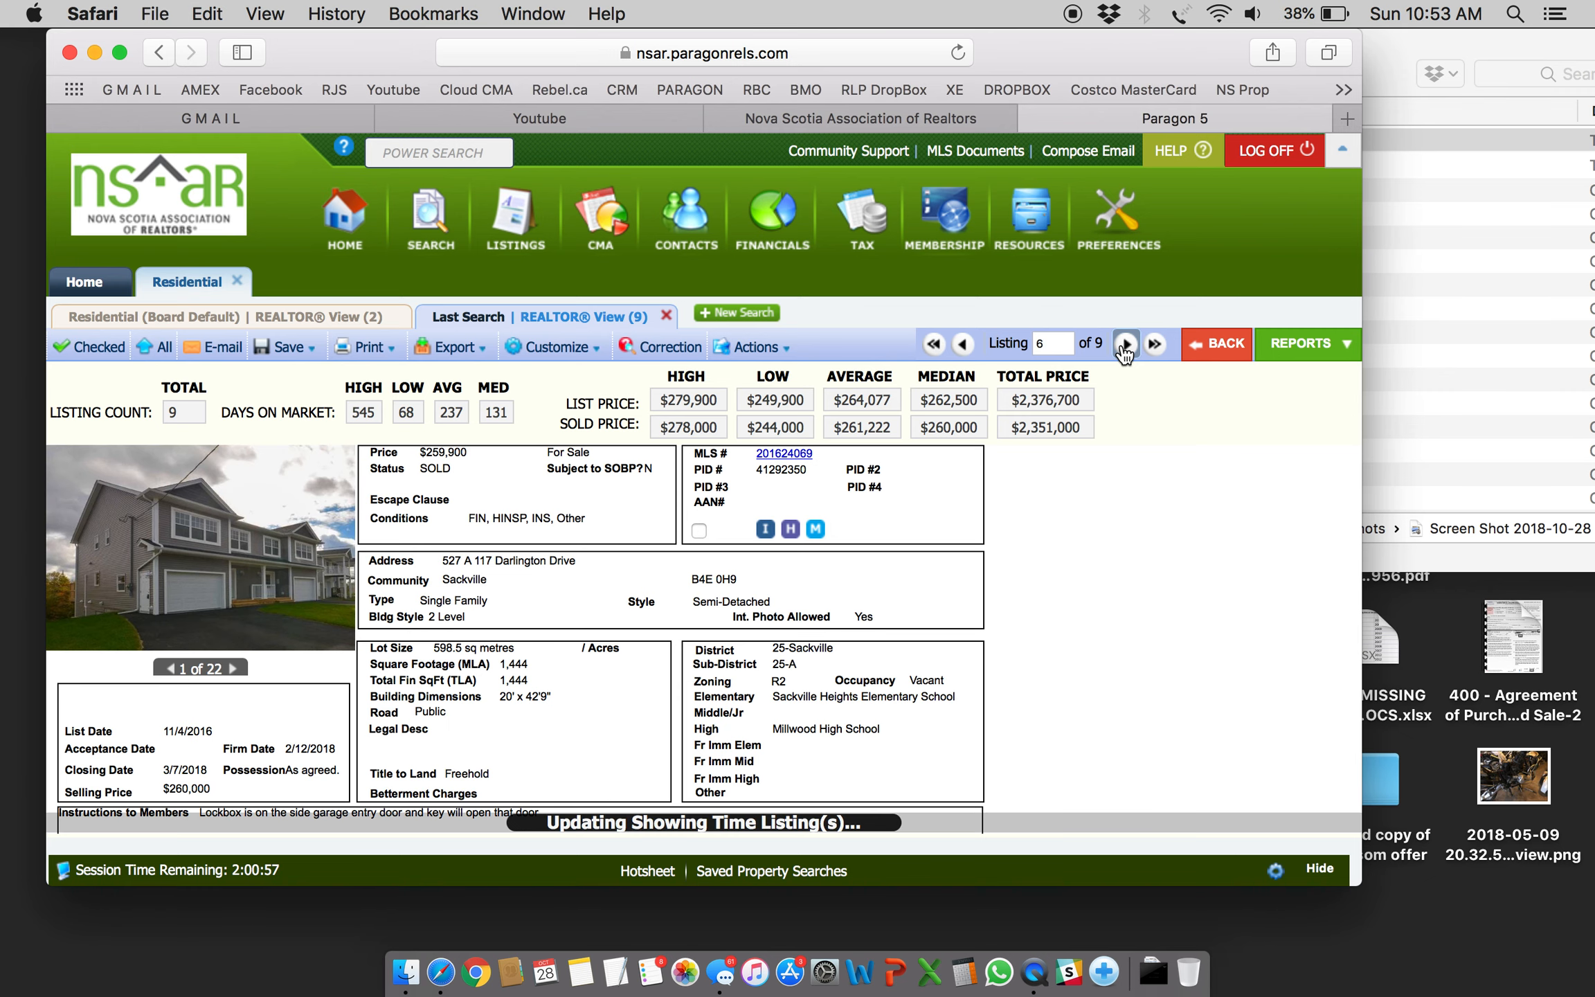
pyautogui.click(1127, 344)
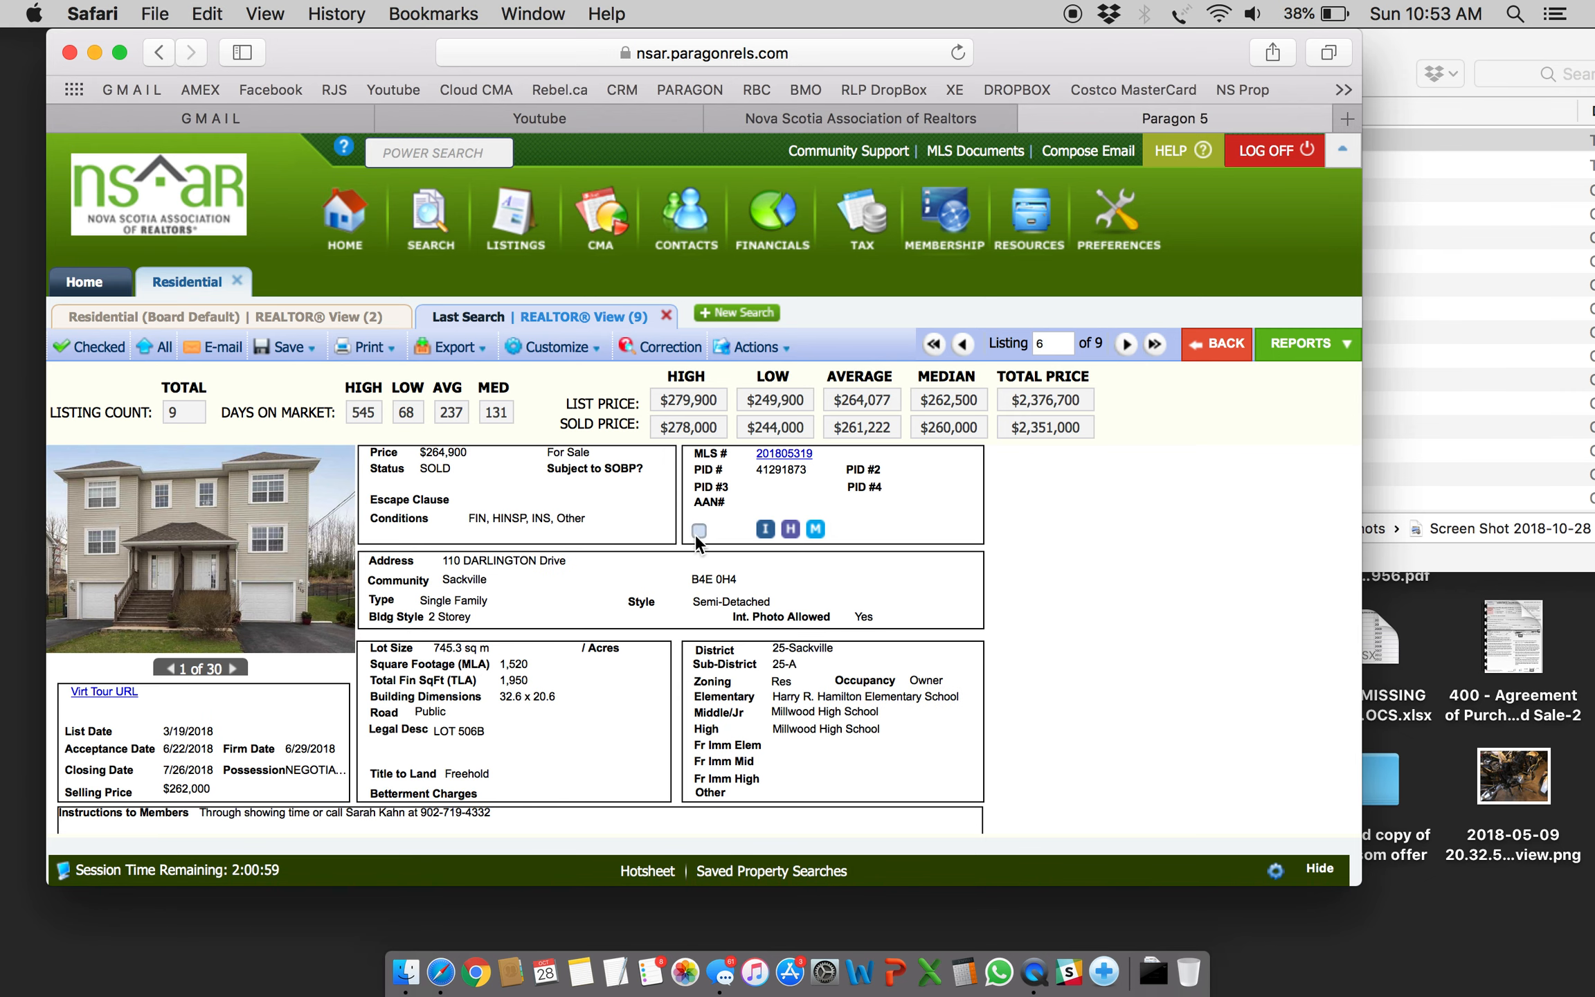
pyautogui.click(698, 529)
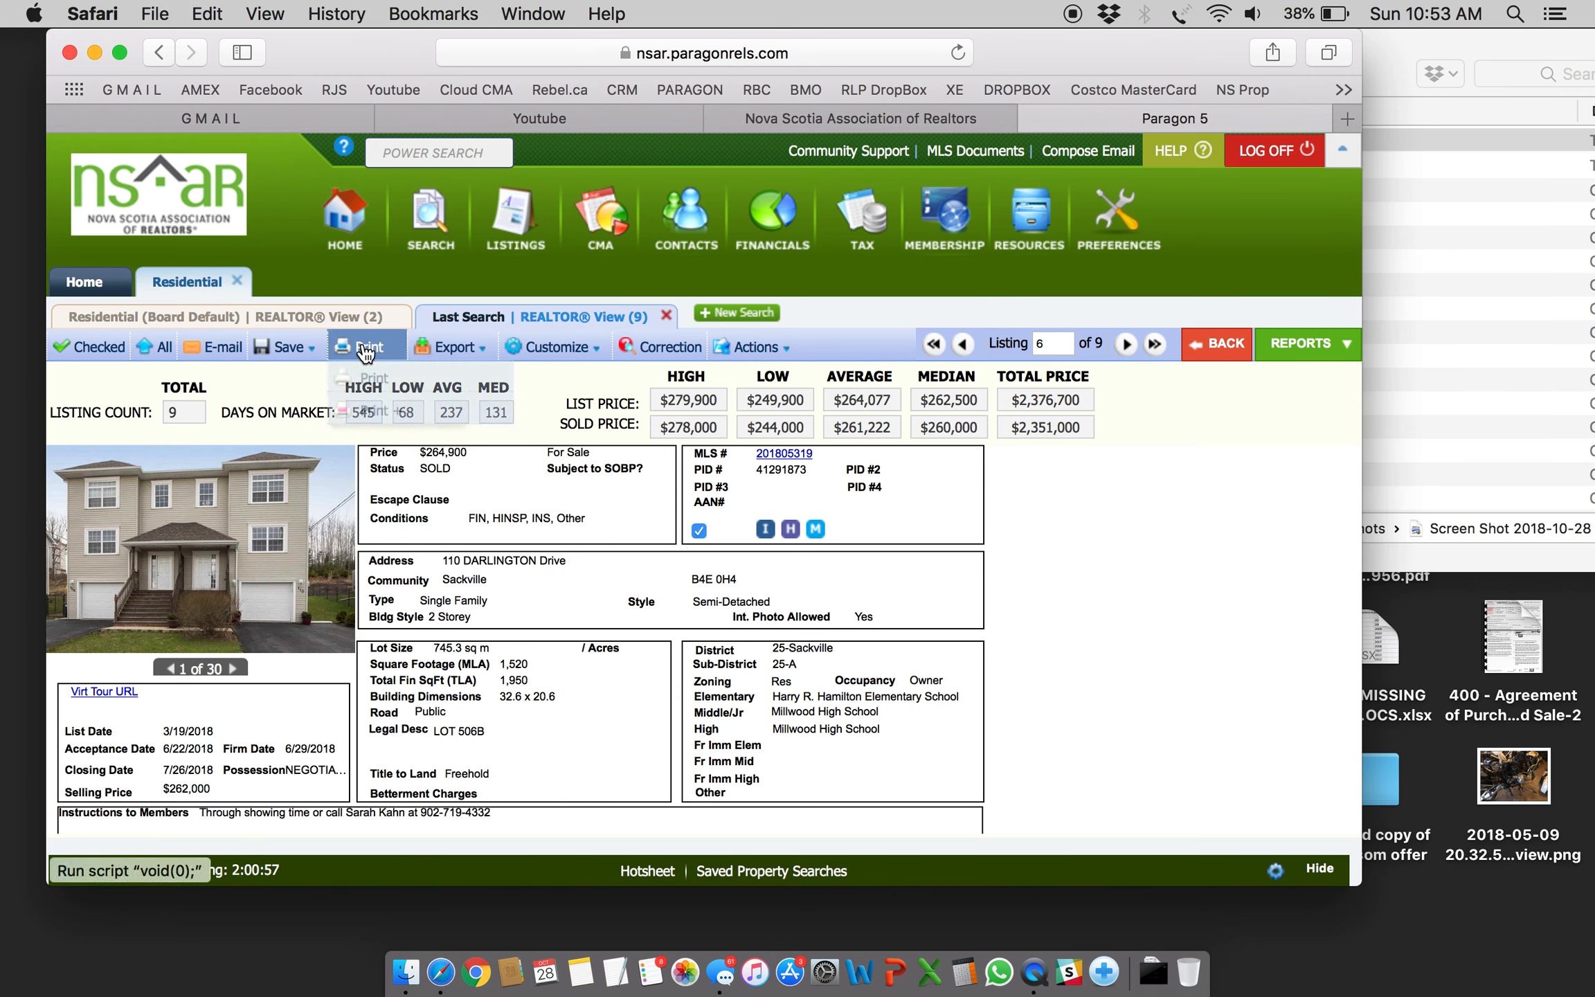
pyautogui.click(366, 346)
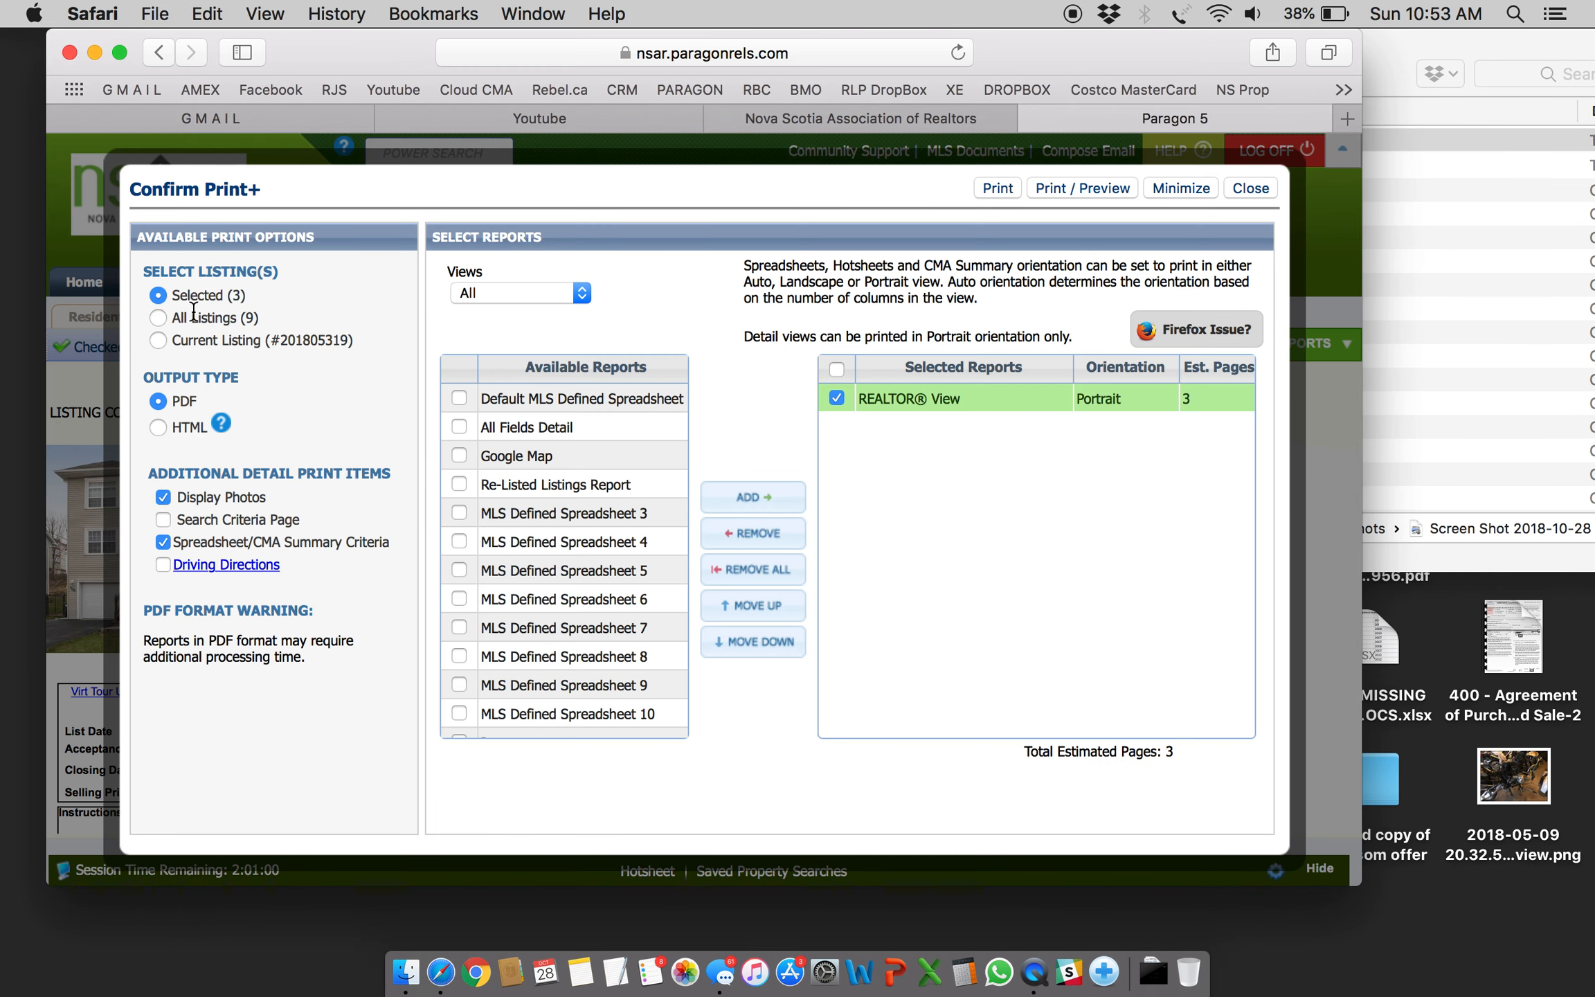
pyautogui.moveTo(488, 346)
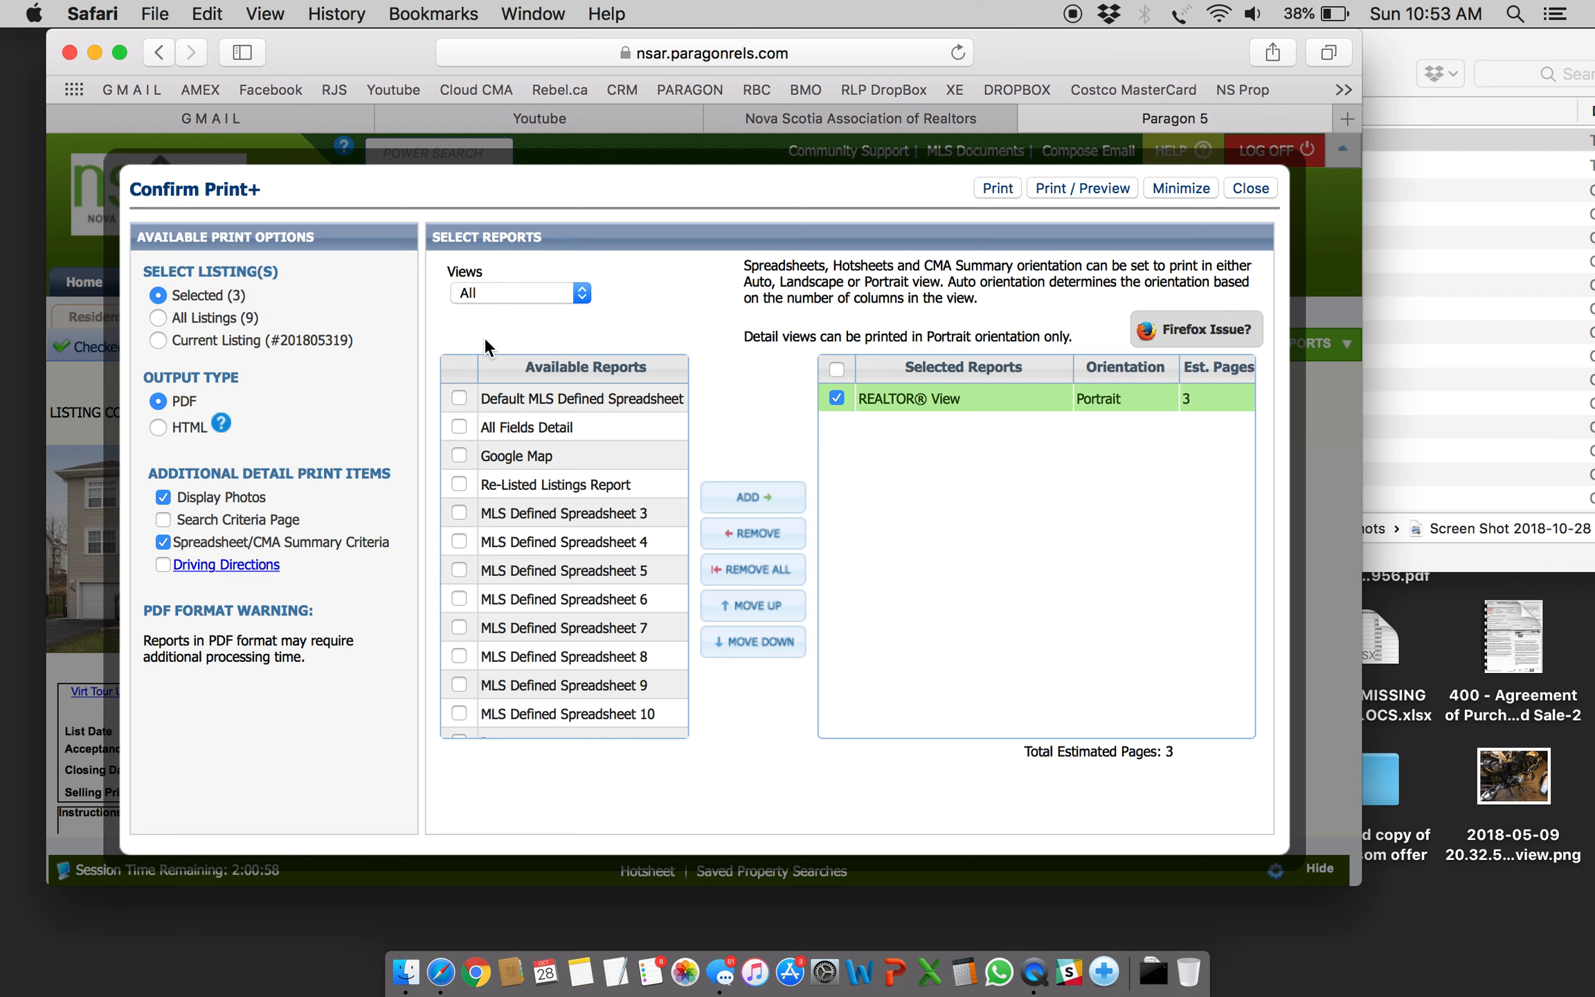
pyautogui.moveTo(1058, 254)
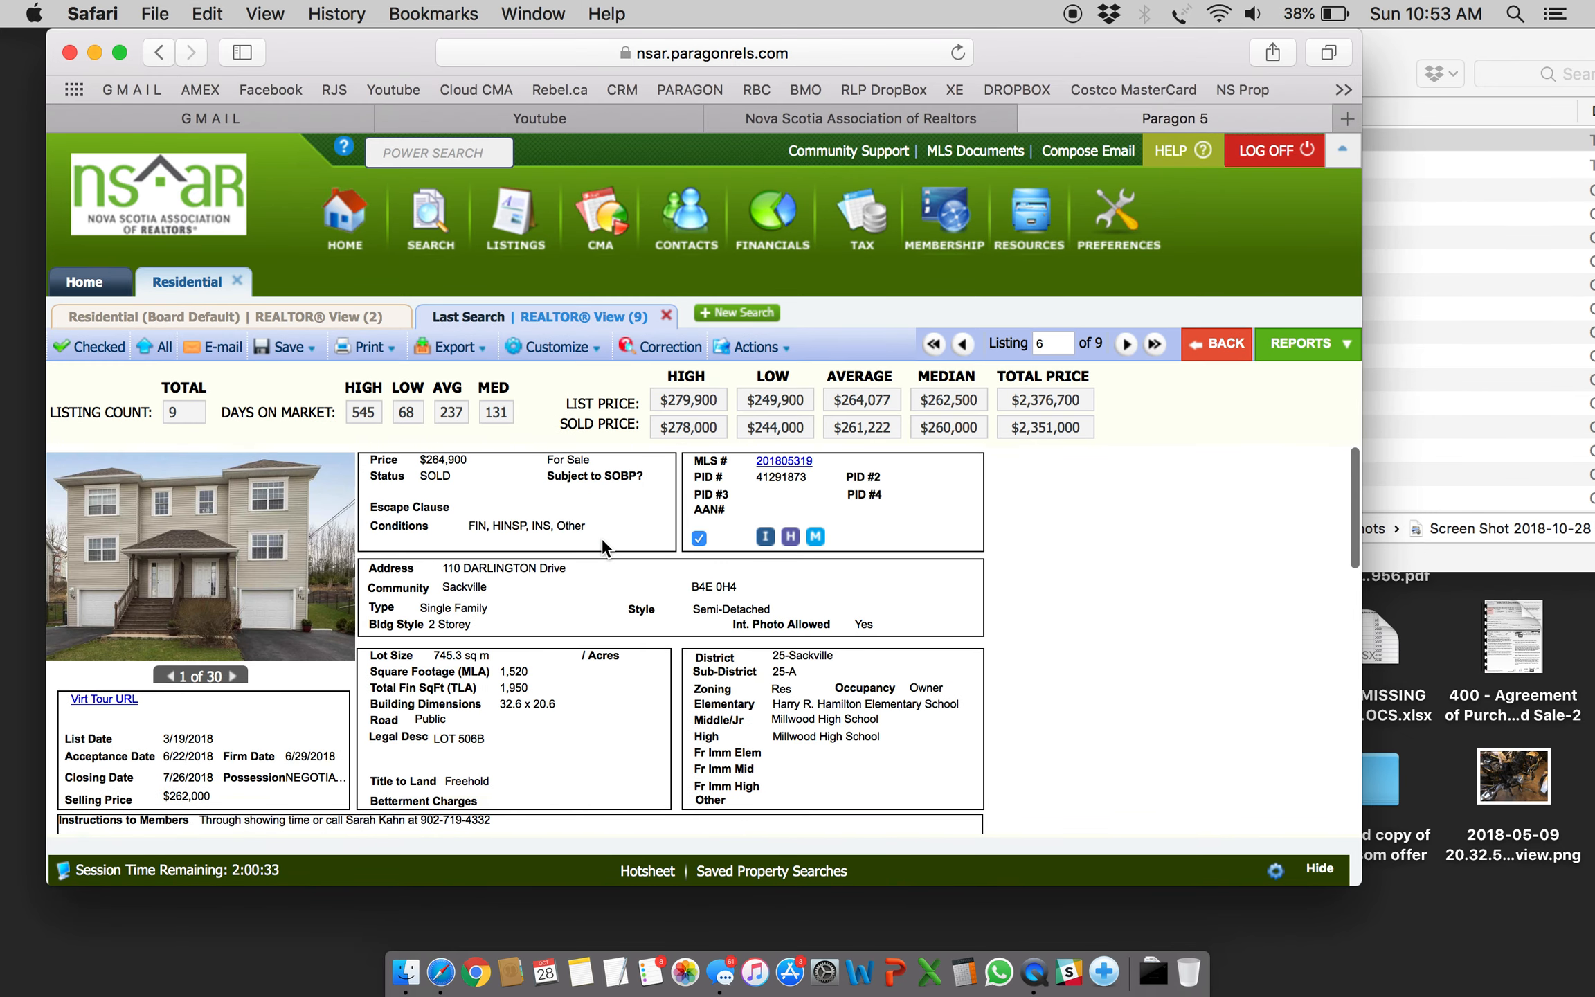
# - Run Print+ for the Selected (3) listings as a REALTOR View PDF and review it
pyautogui.click(363, 346)
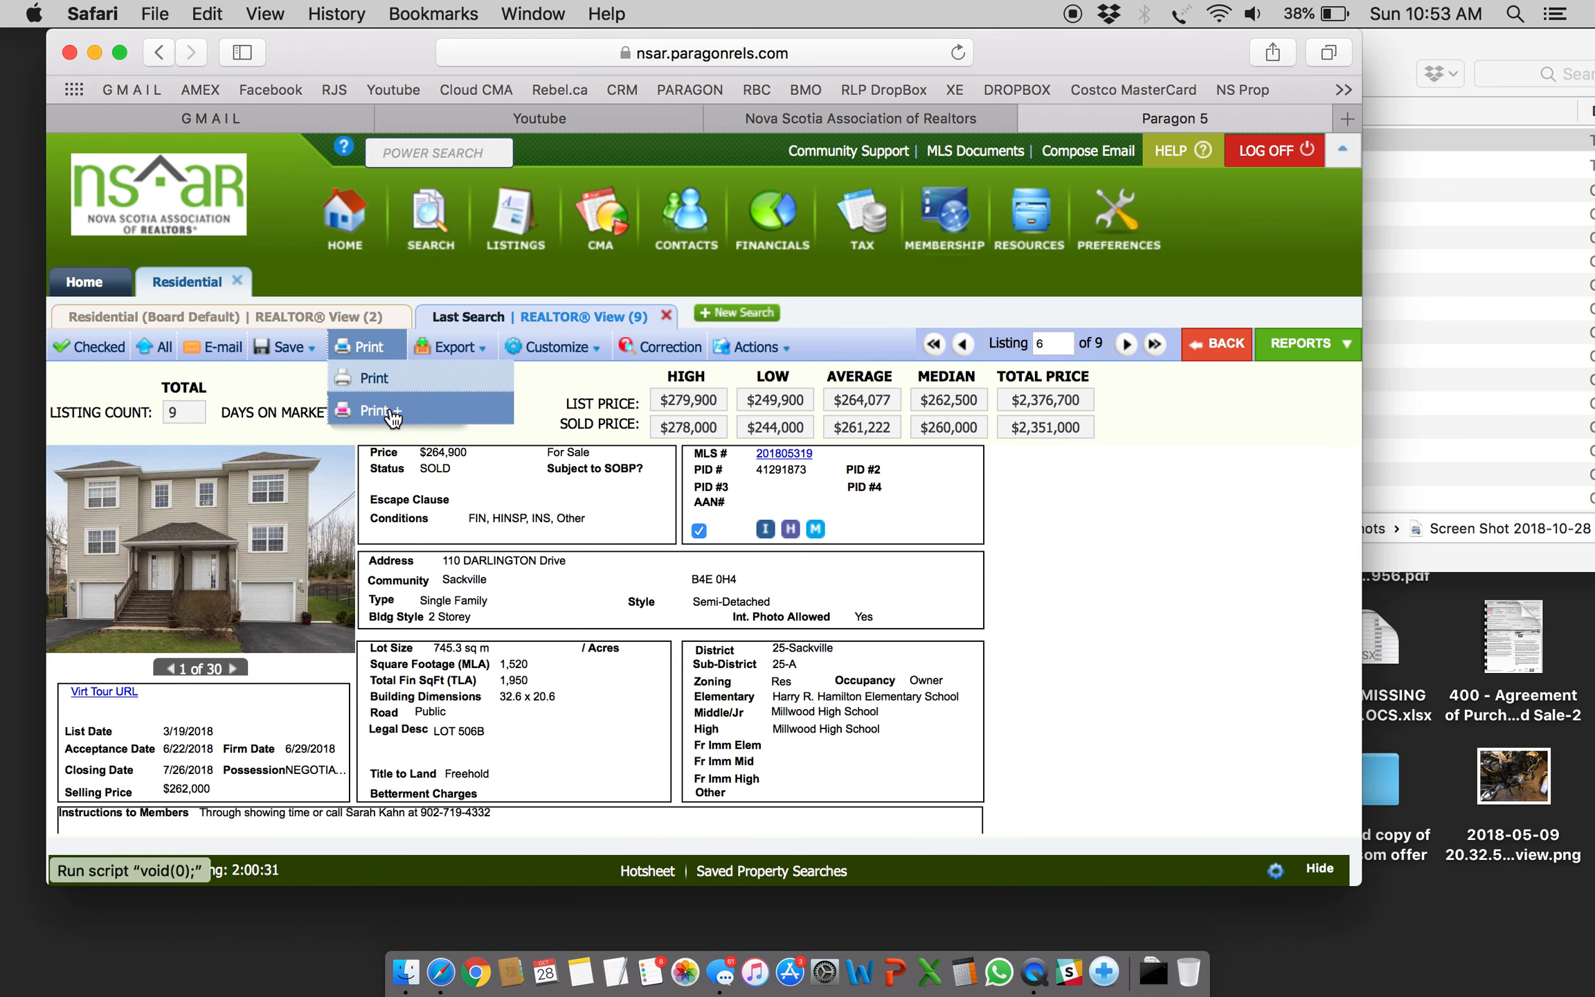
pyautogui.click(379, 411)
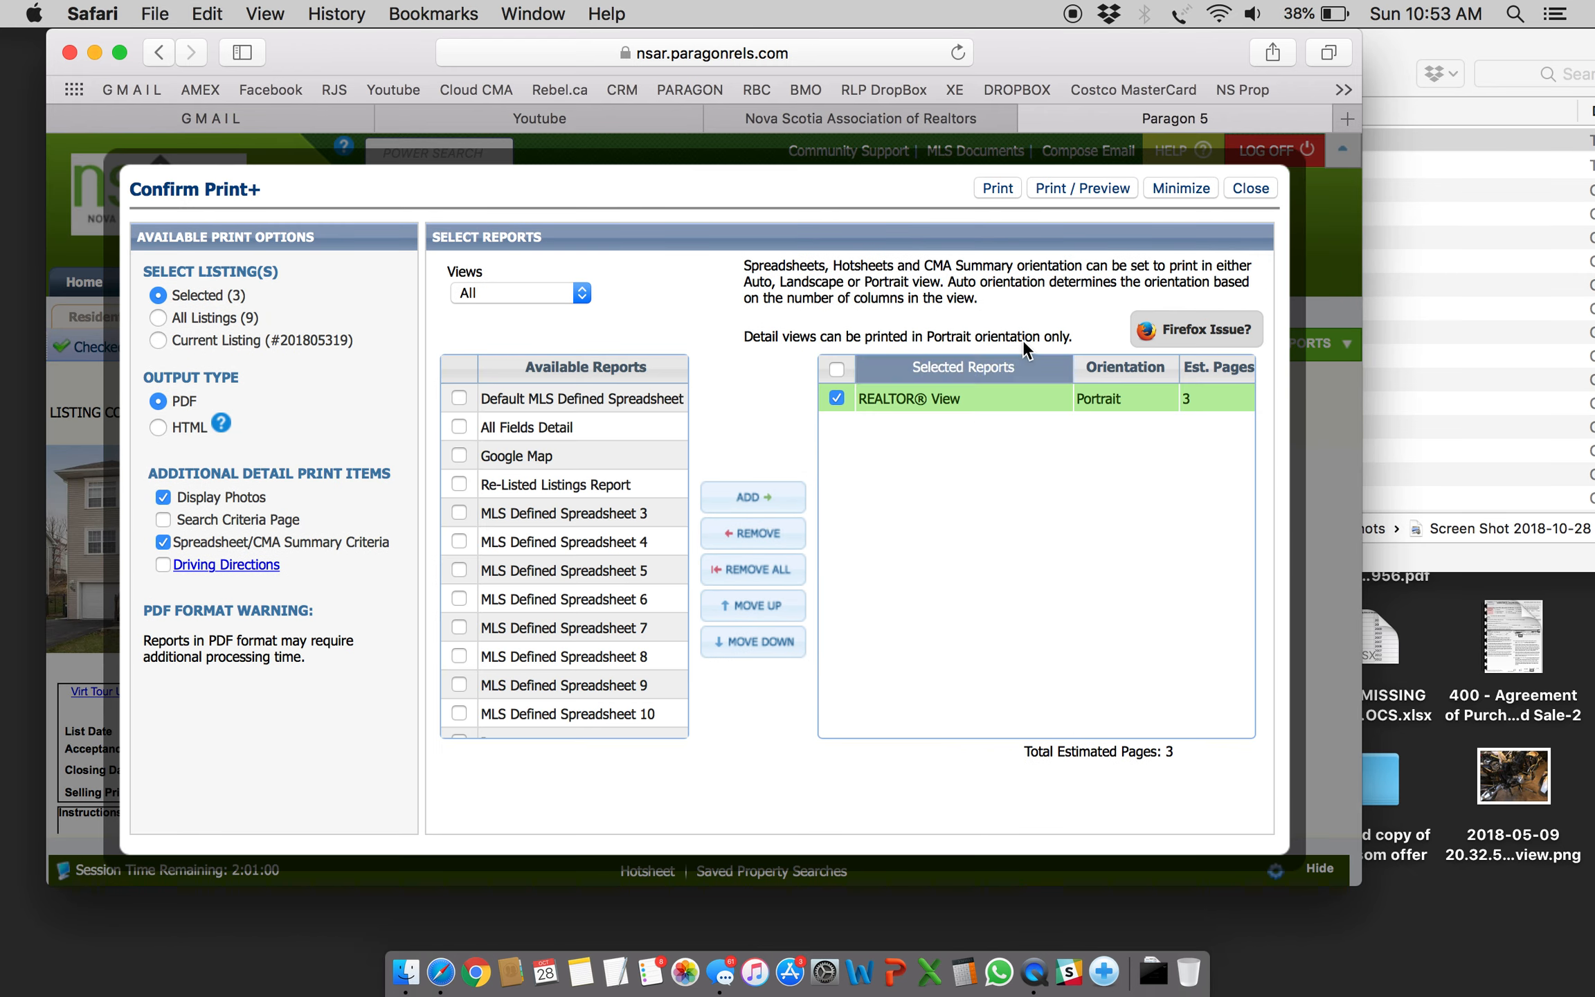
pyautogui.click(997, 188)
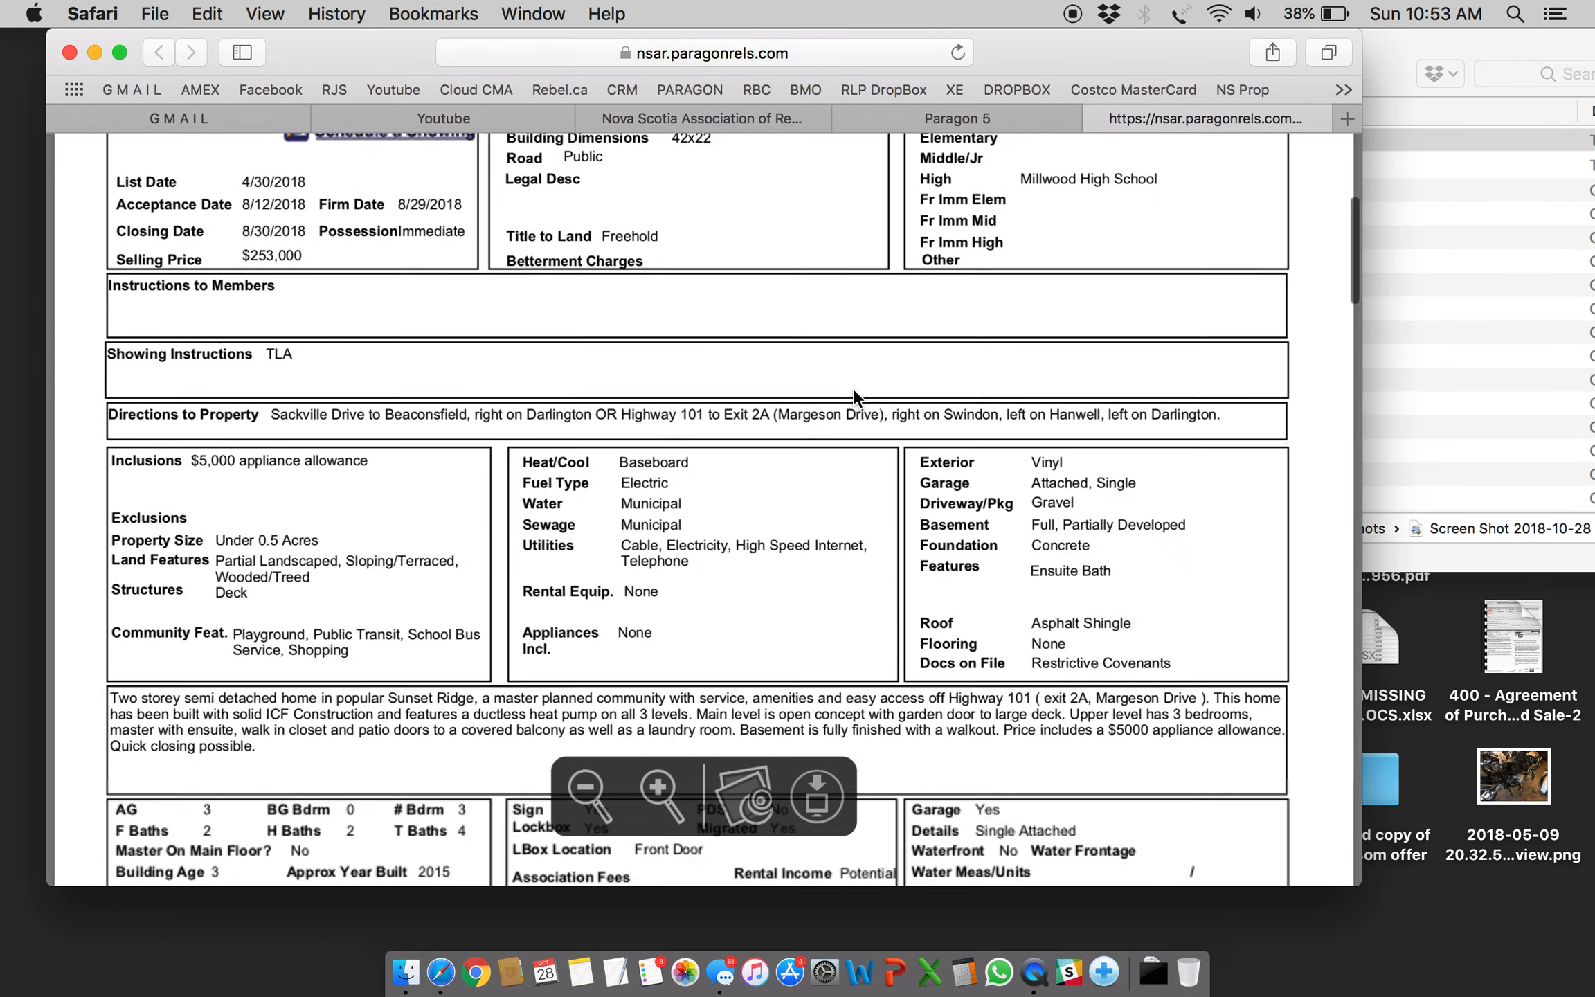
pyautogui.scroll(-3)
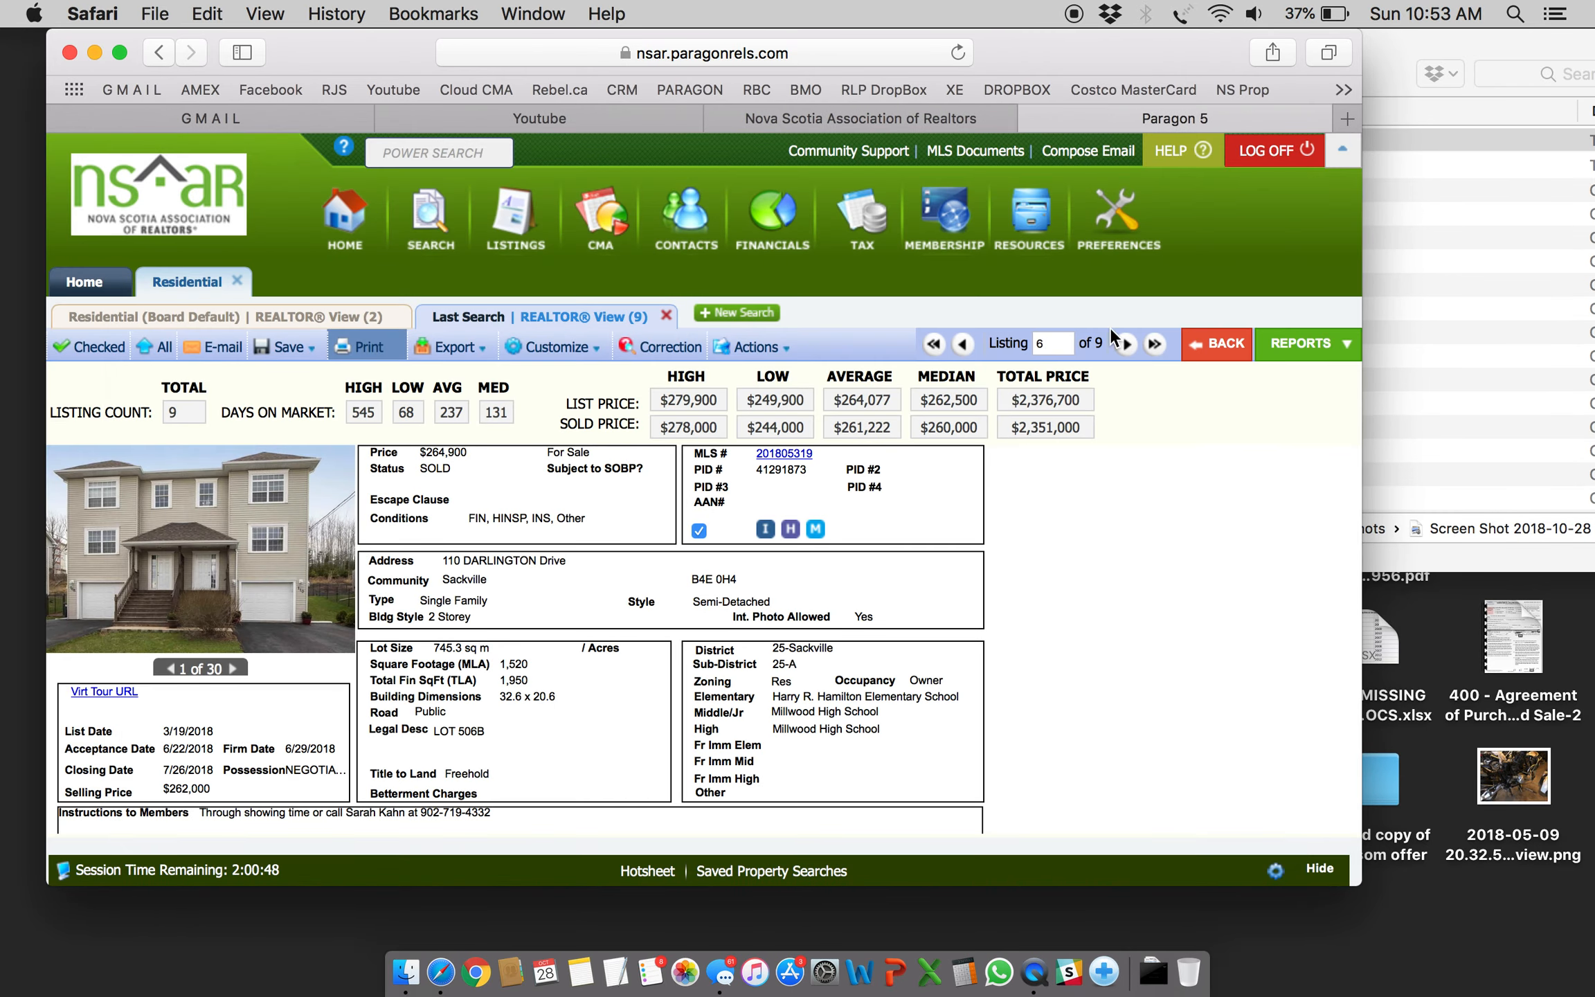
pyautogui.click(752, 347)
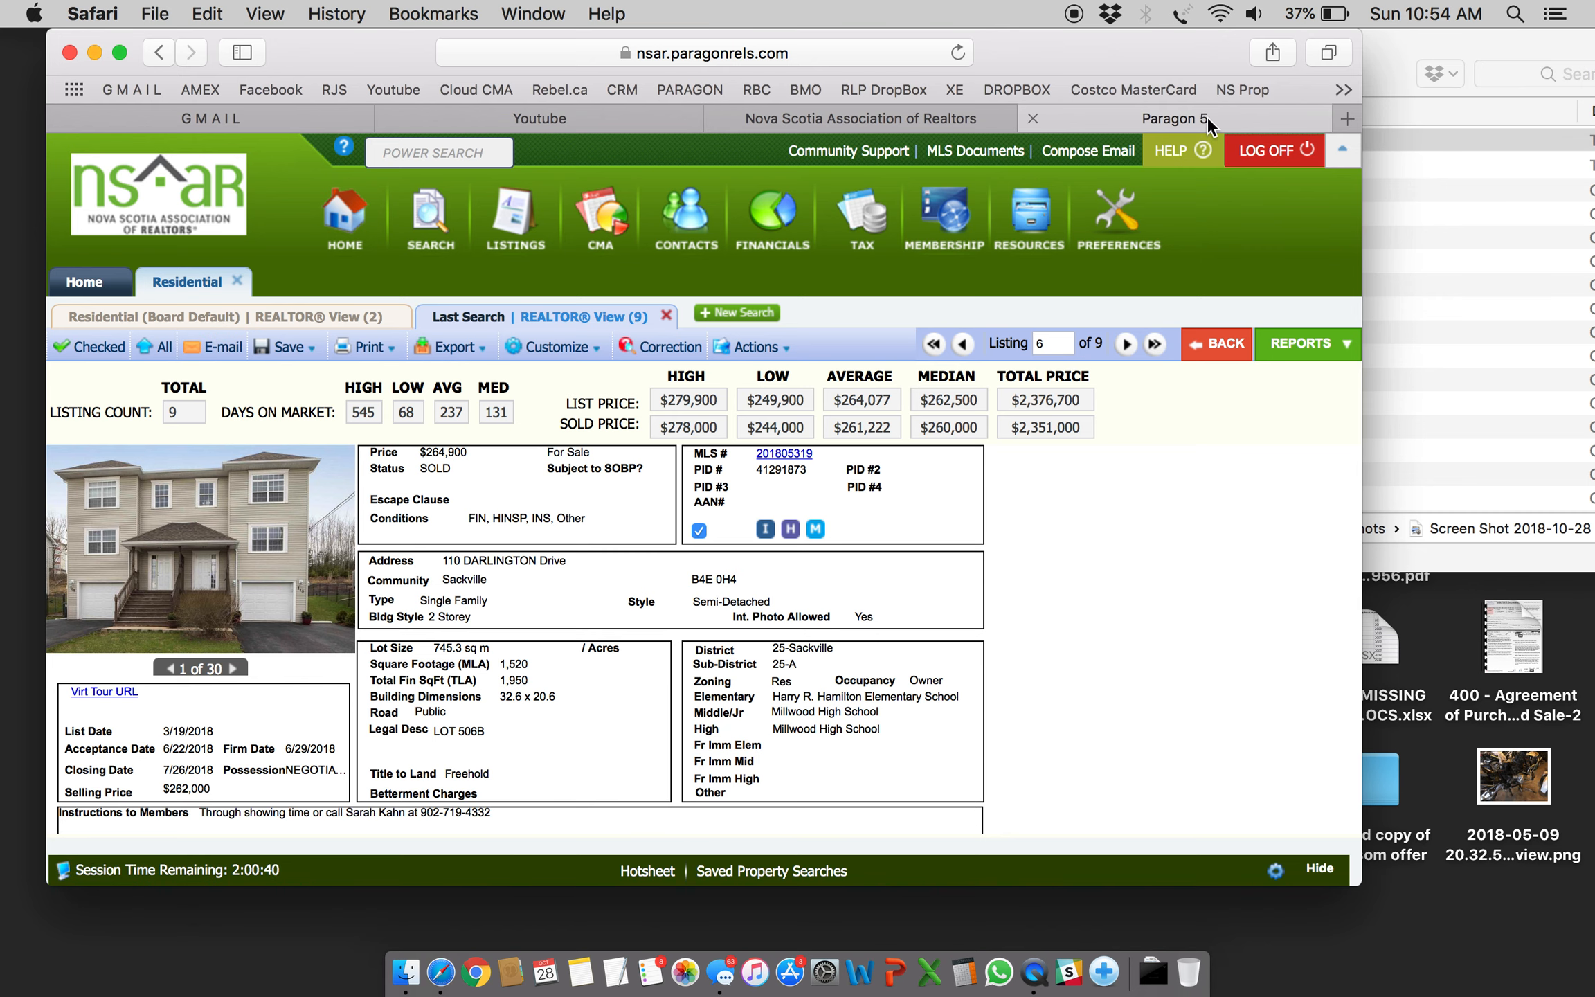
pyautogui.moveTo(1211, 119)
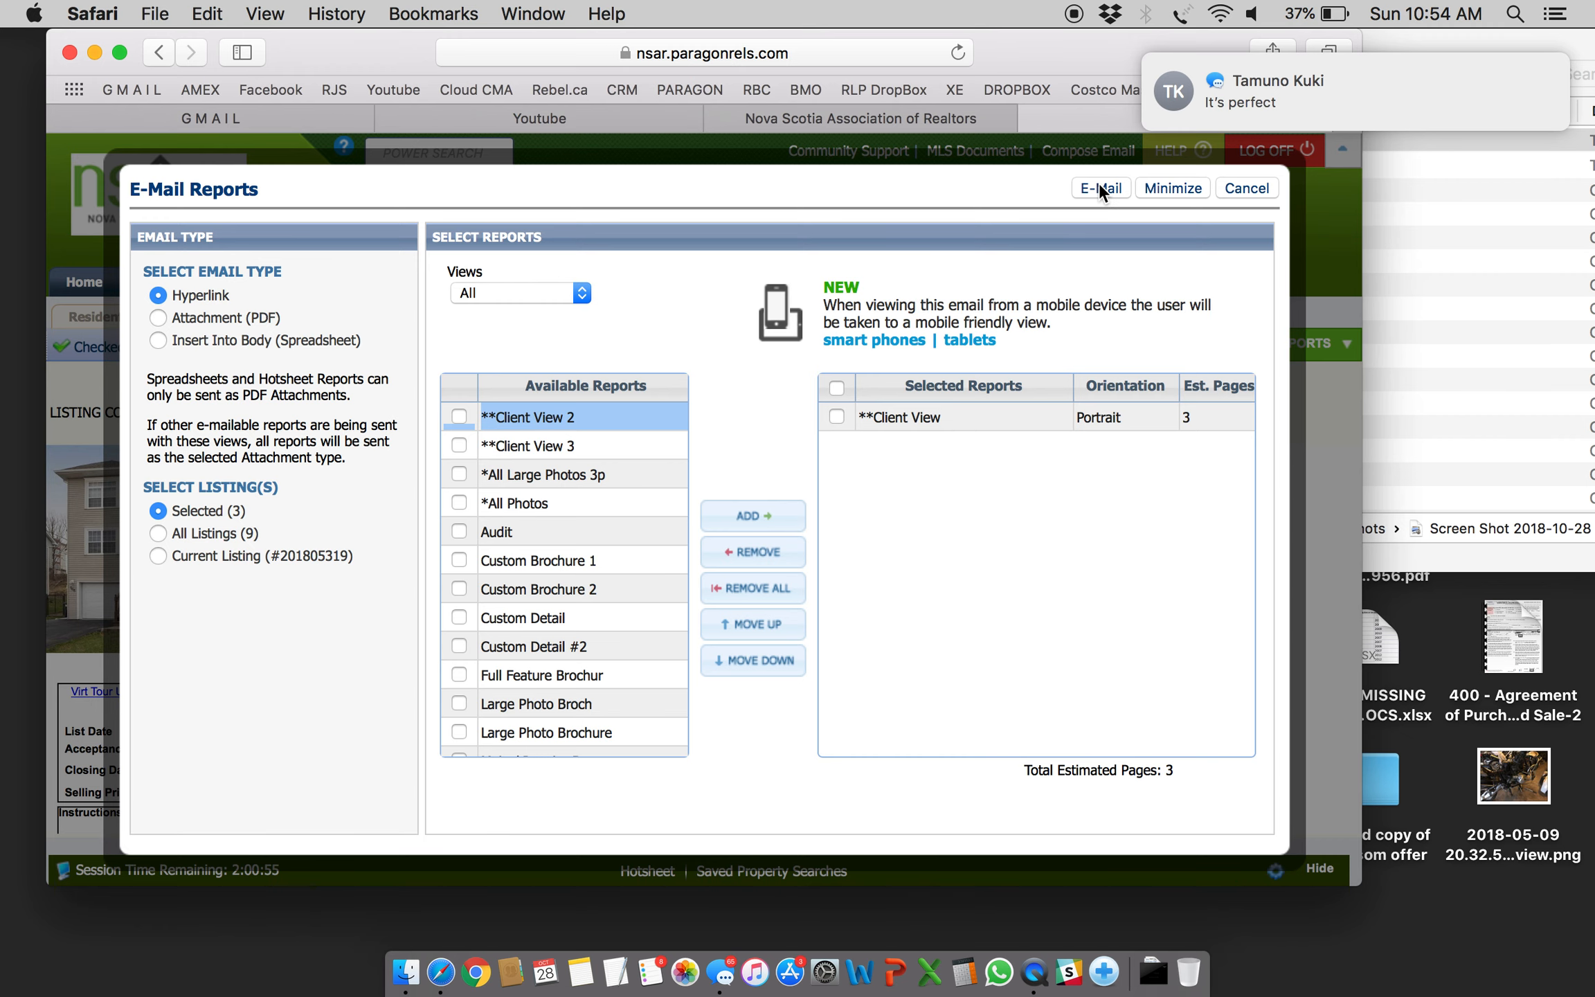
pyautogui.click(1099, 188)
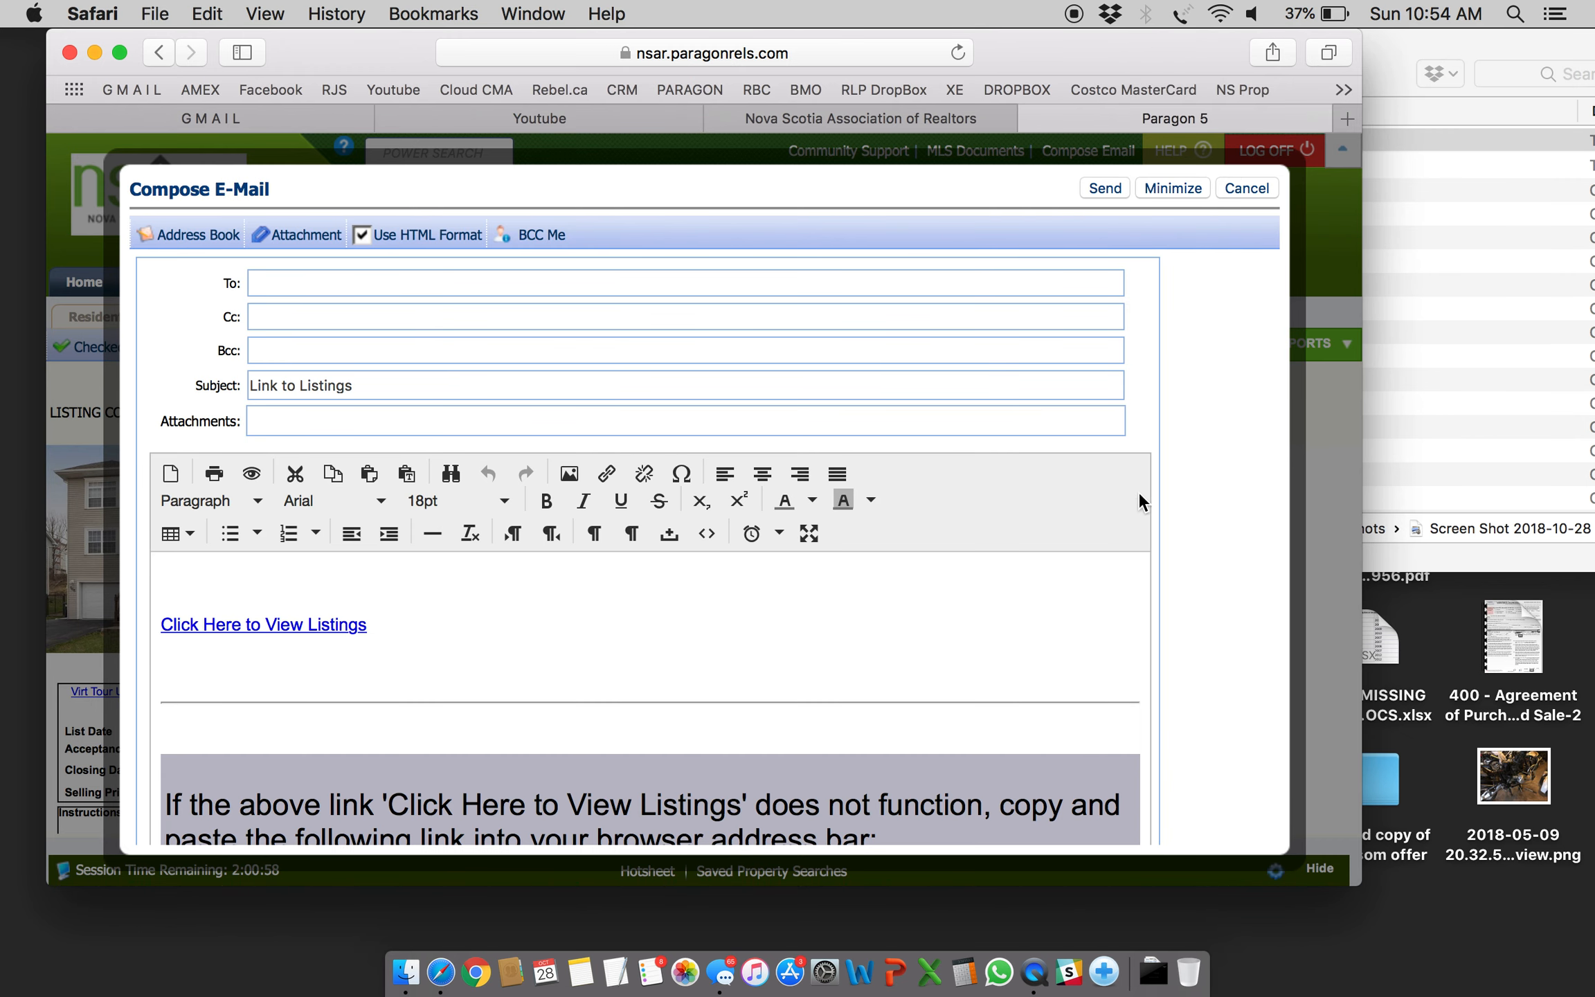
pyautogui.click(1245, 188)
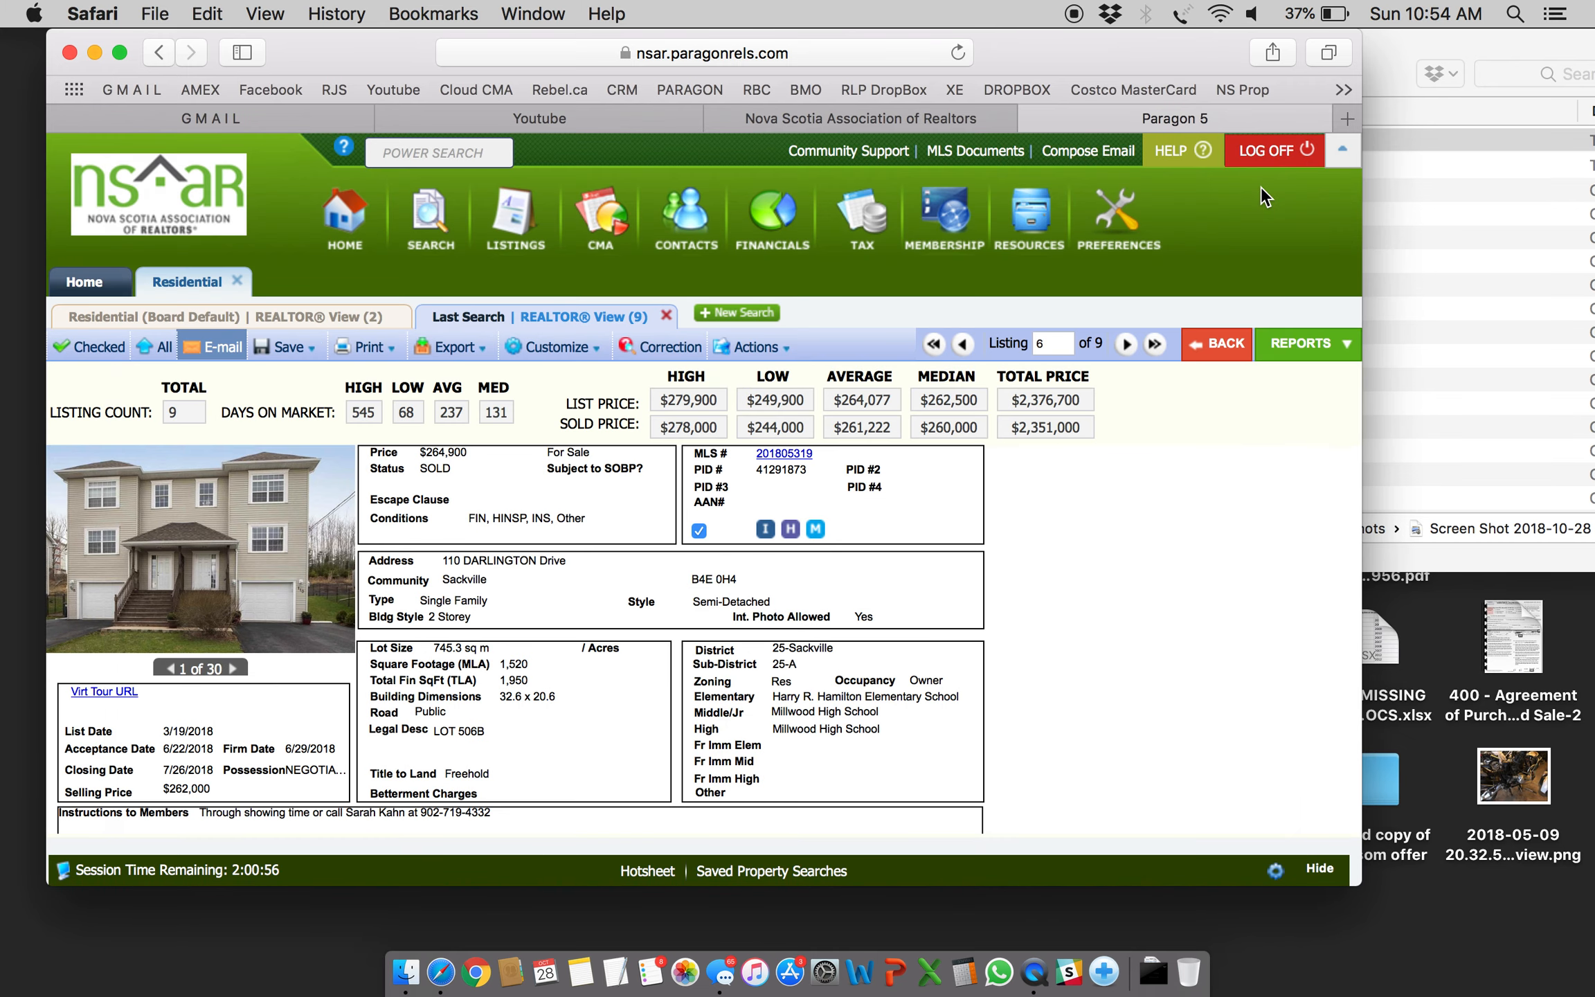
pyautogui.moveTo(1060, 552)
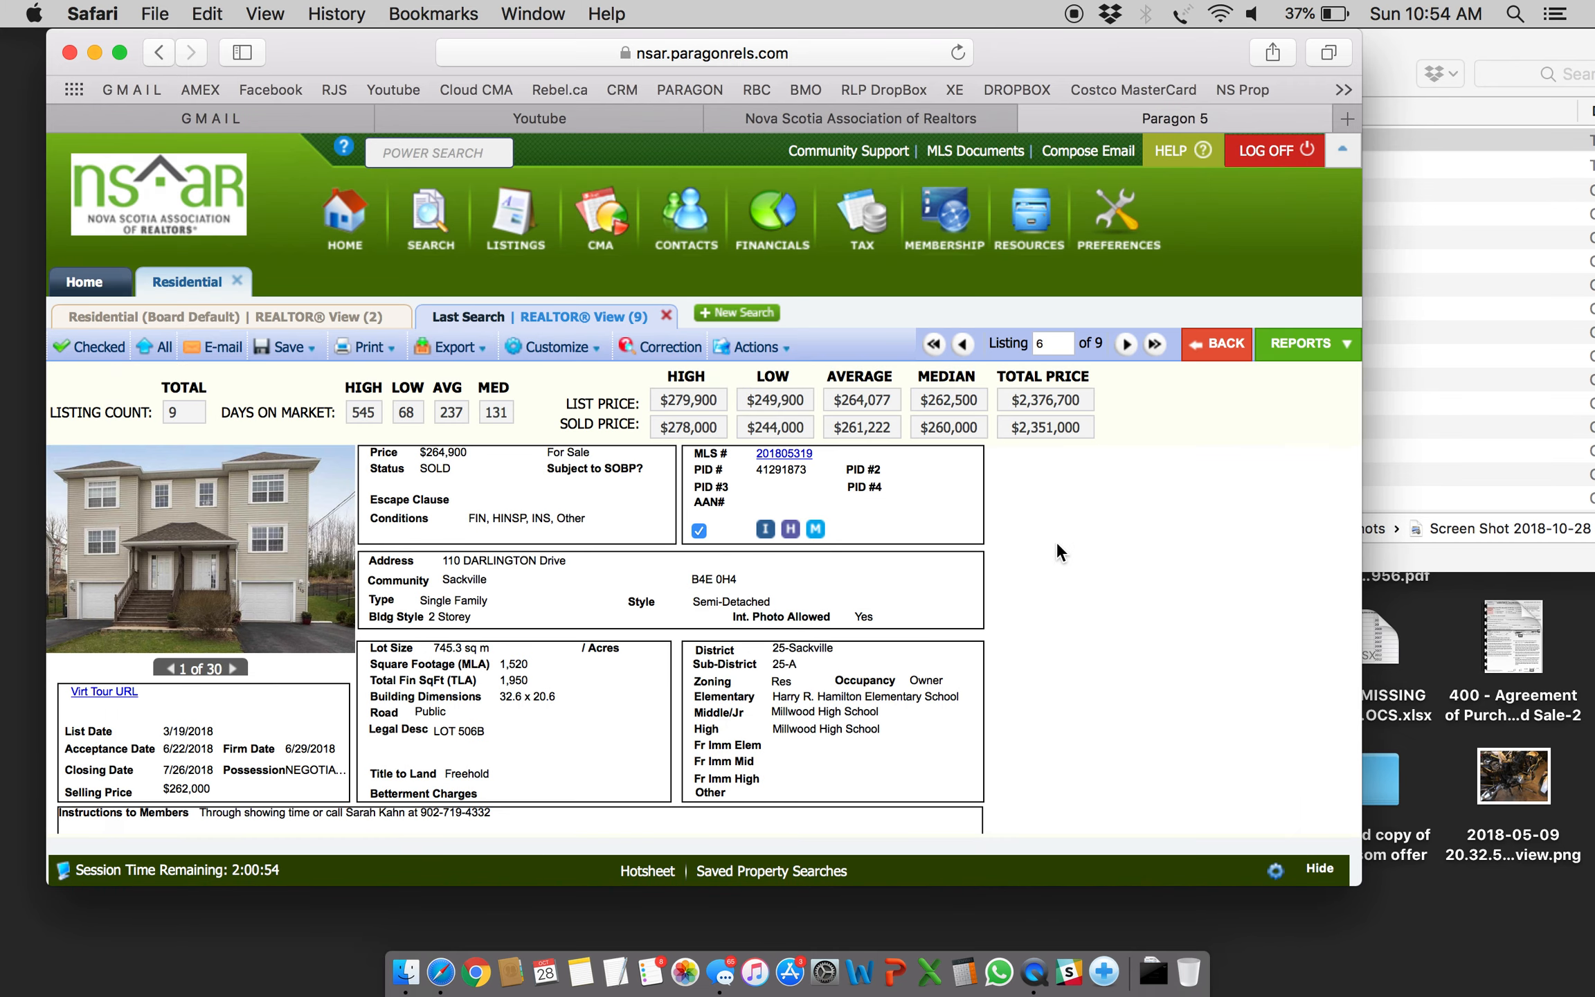
pyautogui.moveTo(691, 568)
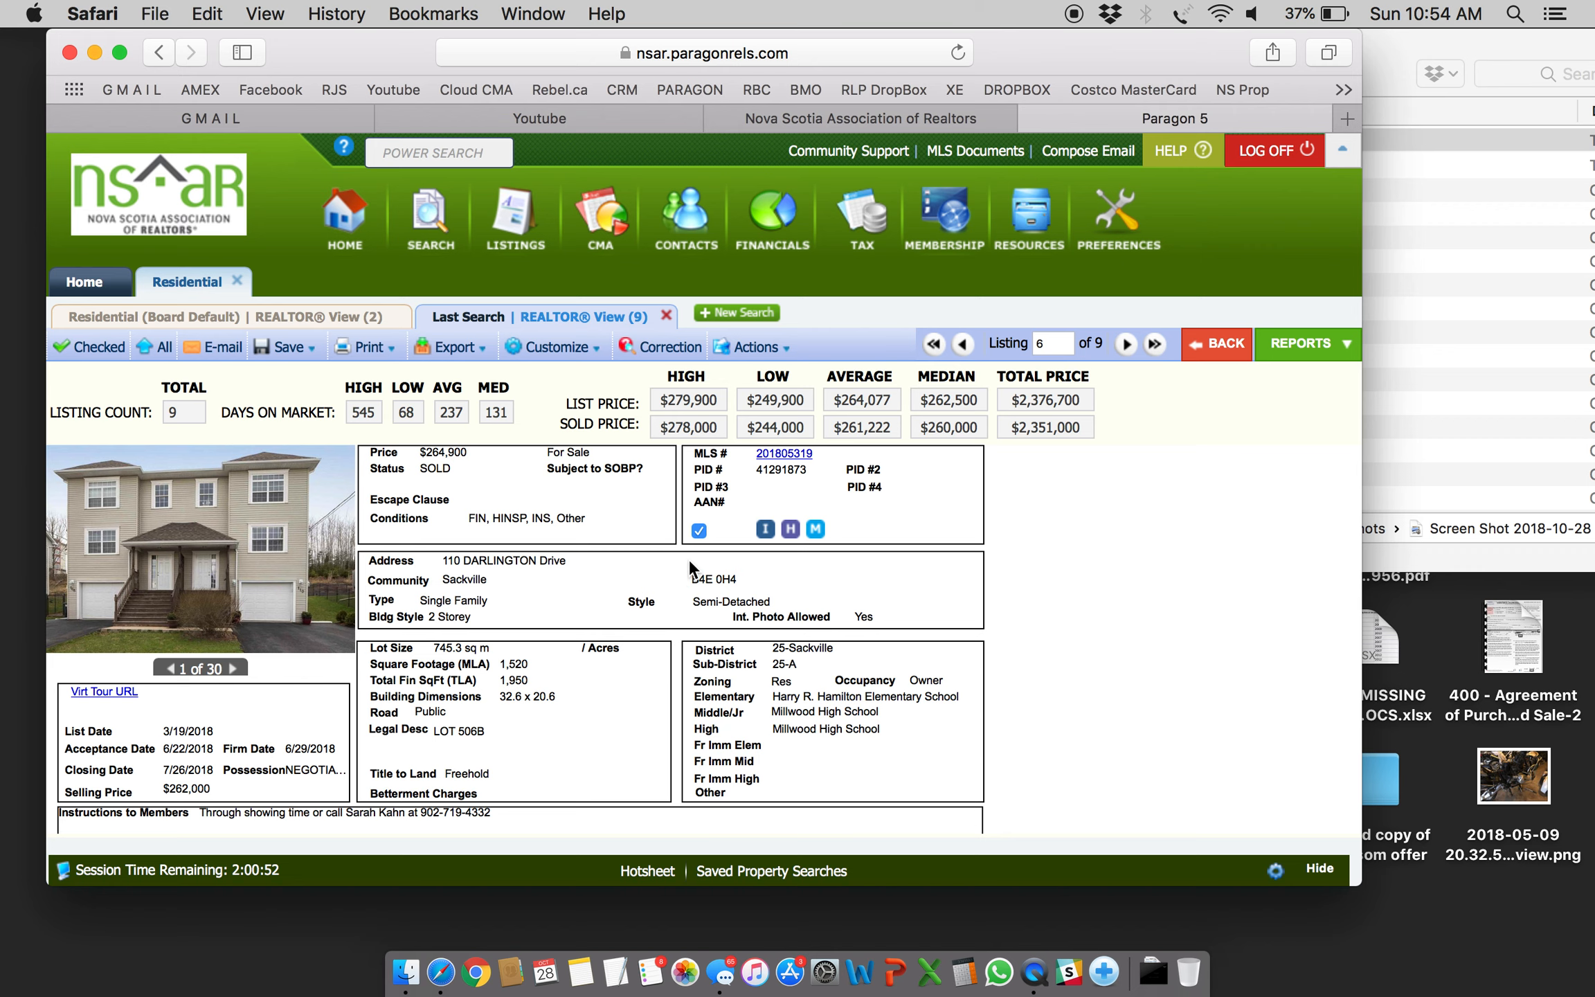
pyautogui.moveTo(733, 569)
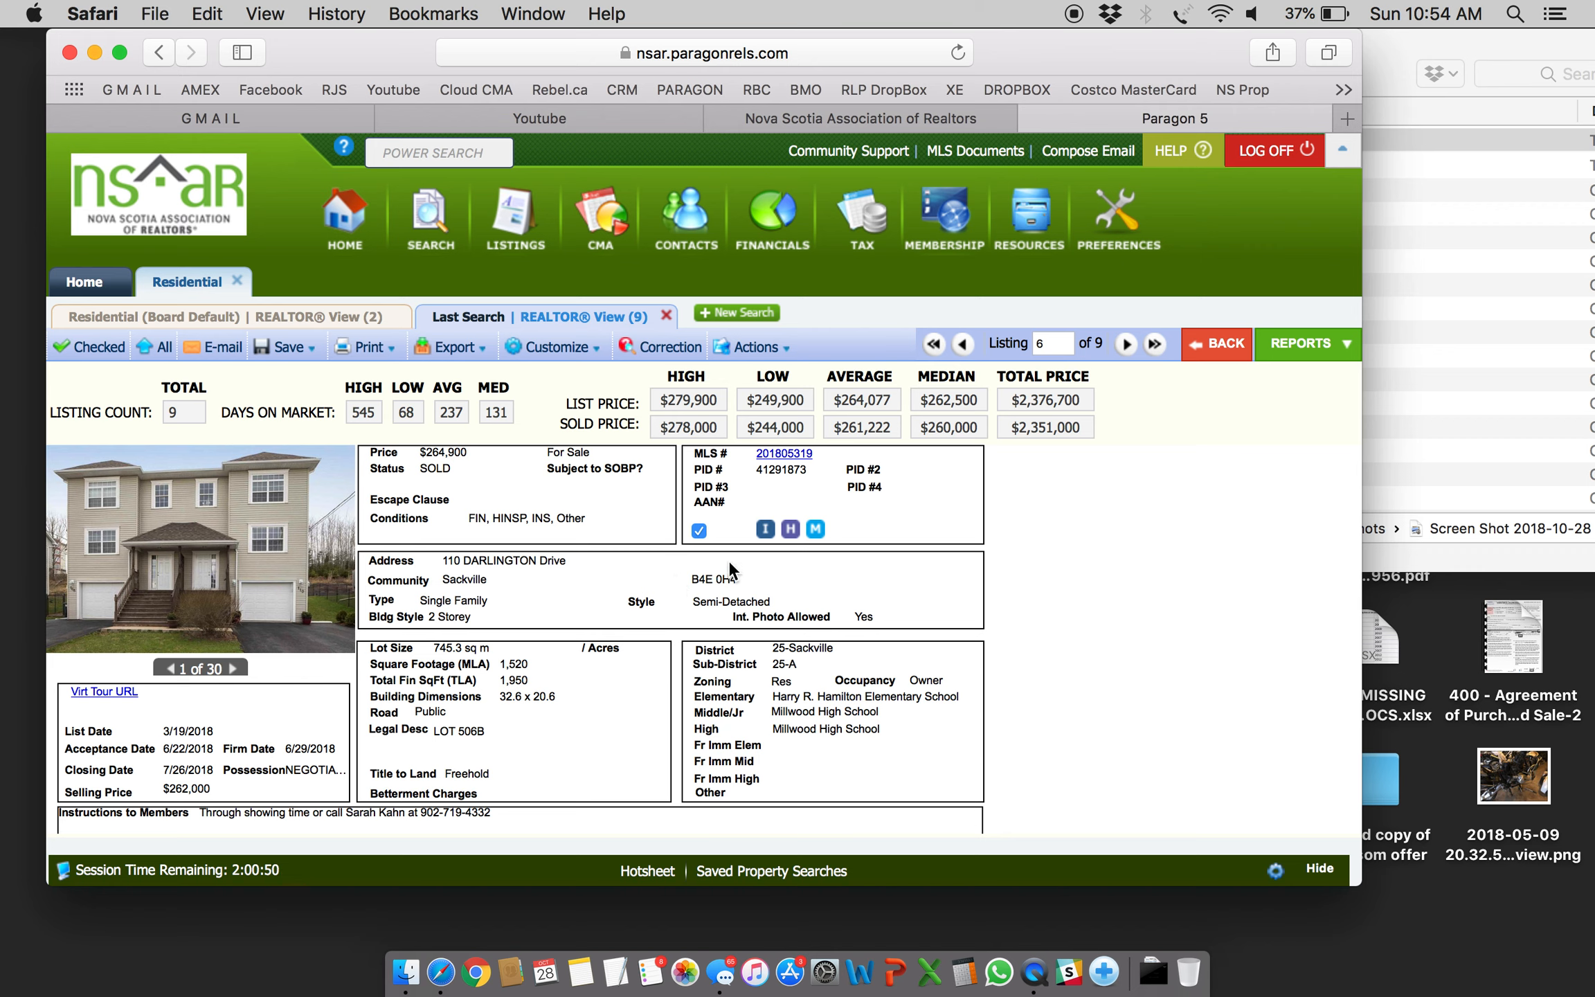
pyautogui.moveTo(787, 476)
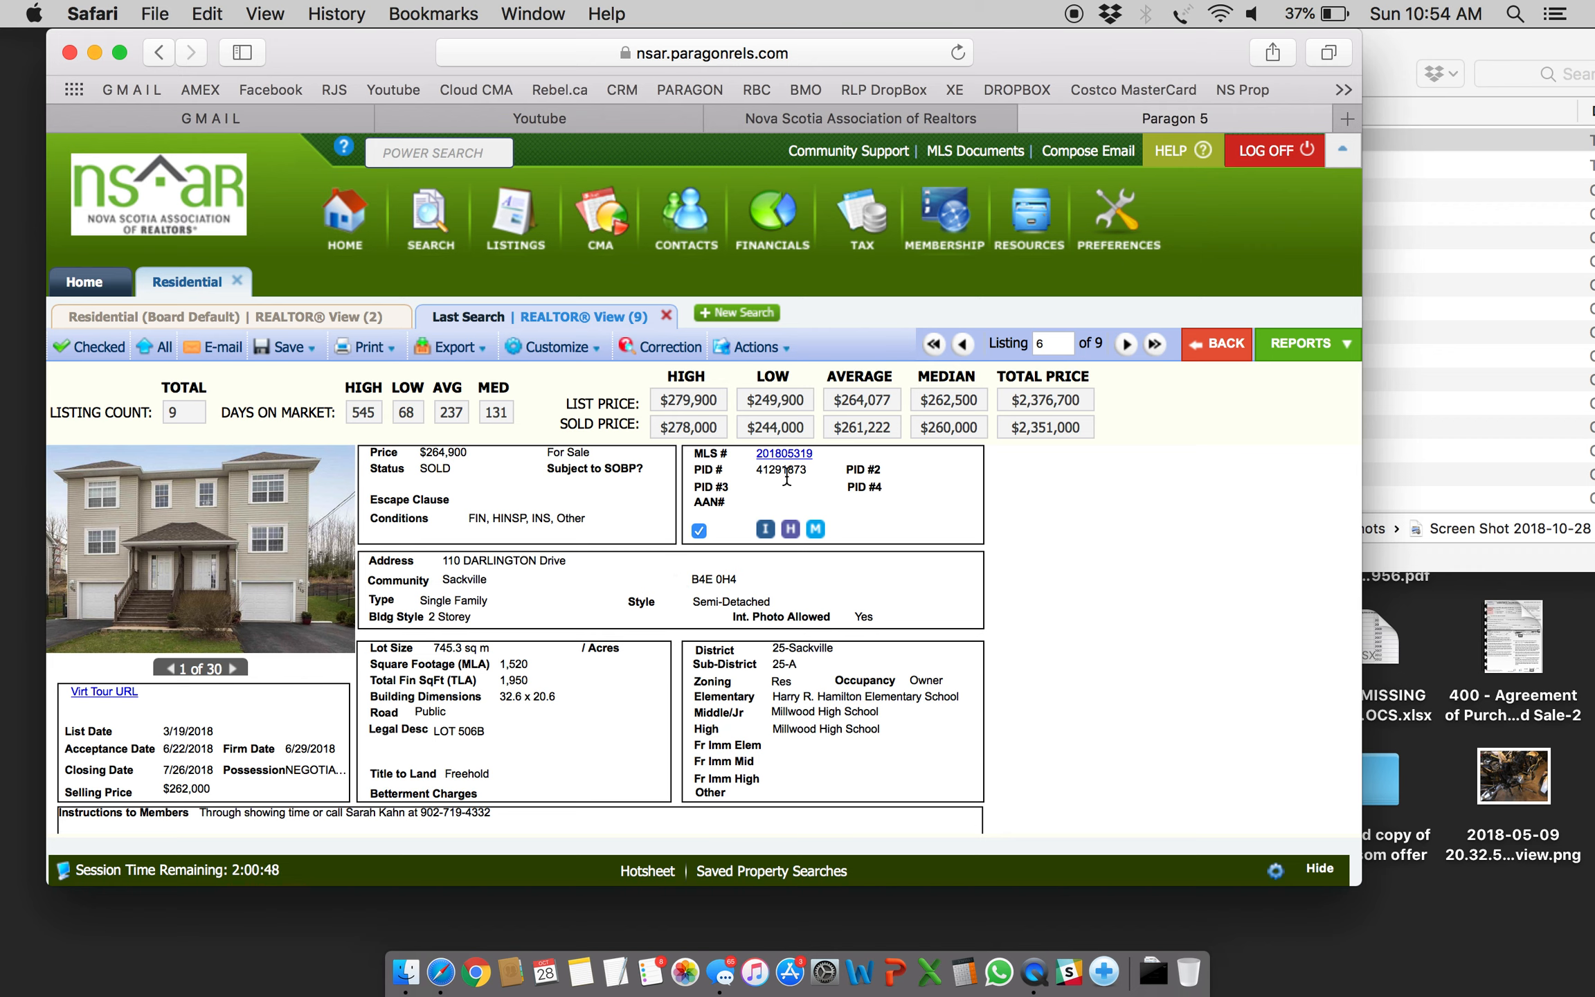